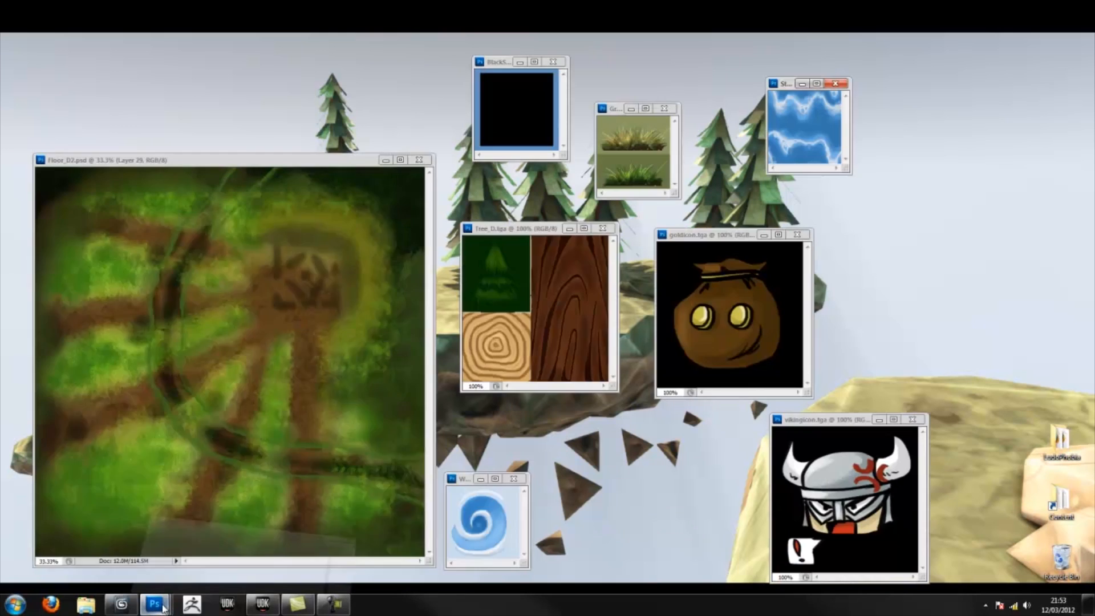
- In Photoshop, check the shadow texture's channels and switch to the viking icon texture
left_click(155, 603)
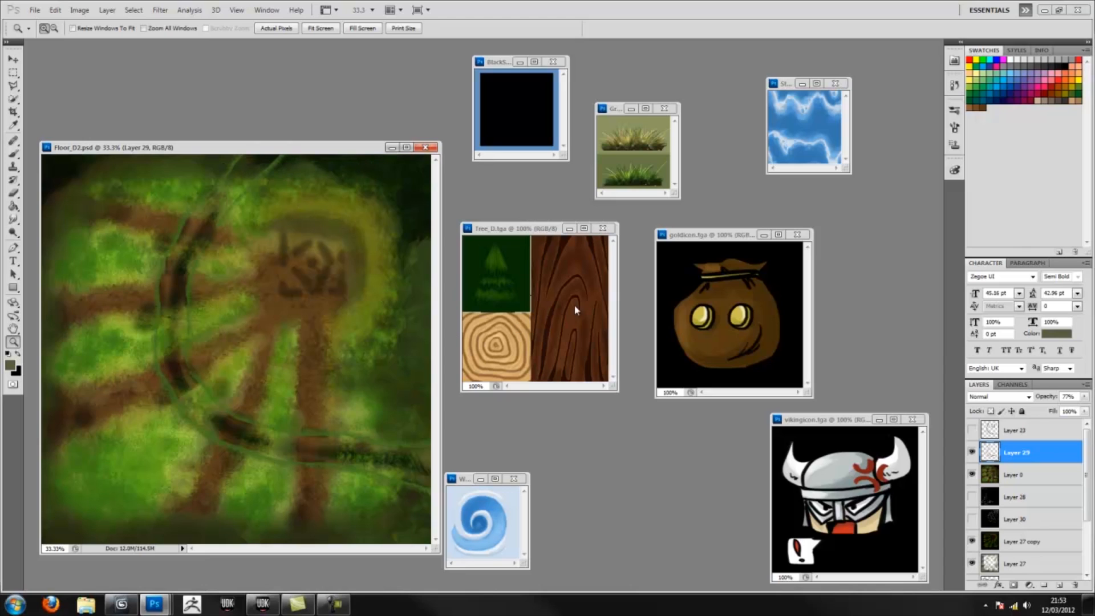
mouse_move(788, 93)
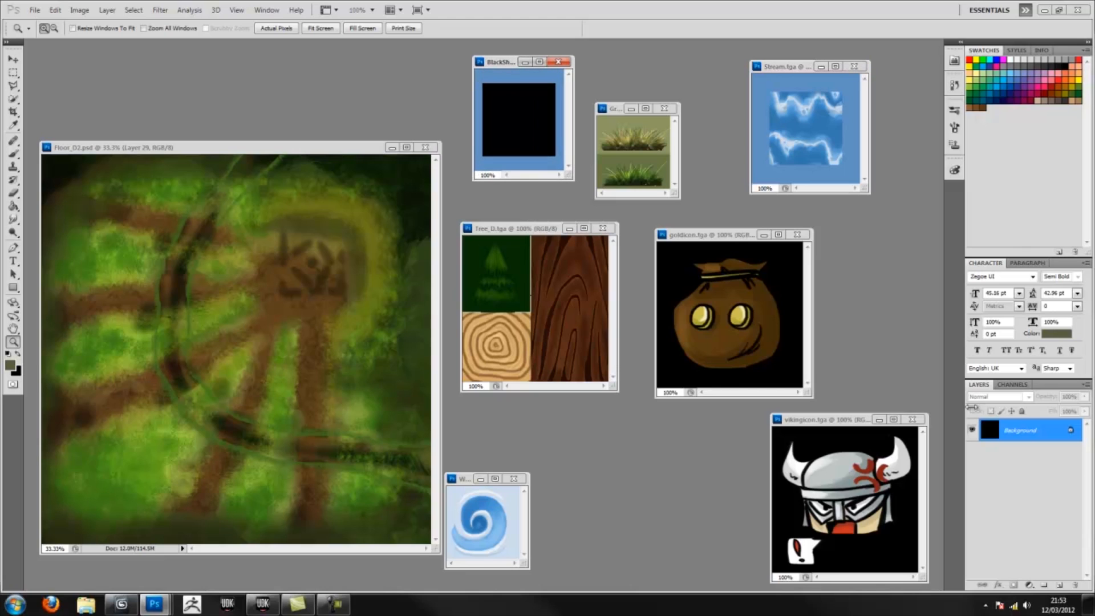
left_click(1011, 383)
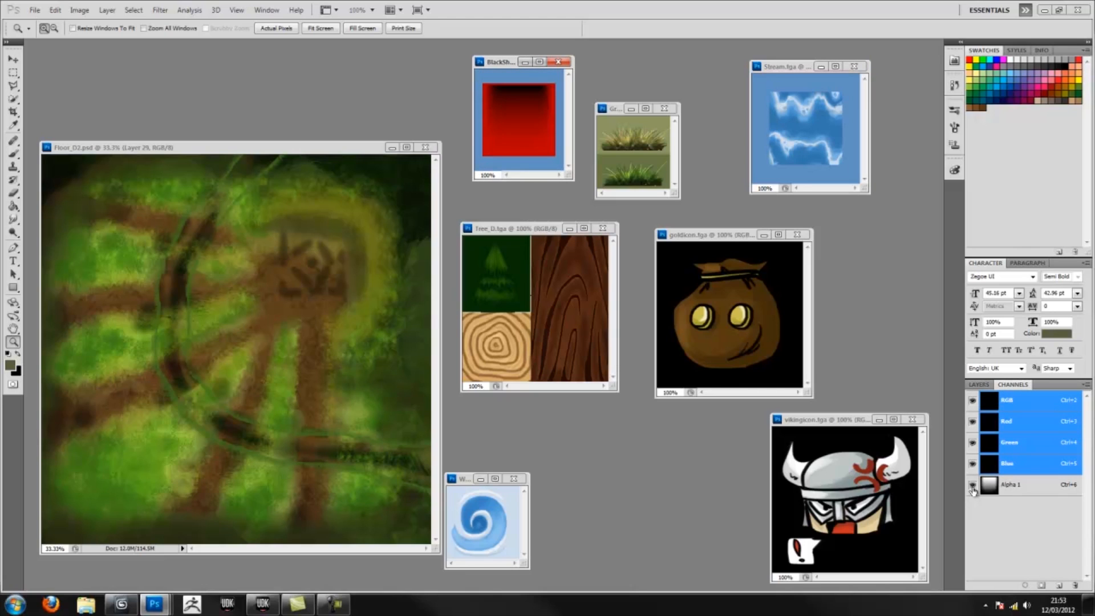
left_click(972, 487)
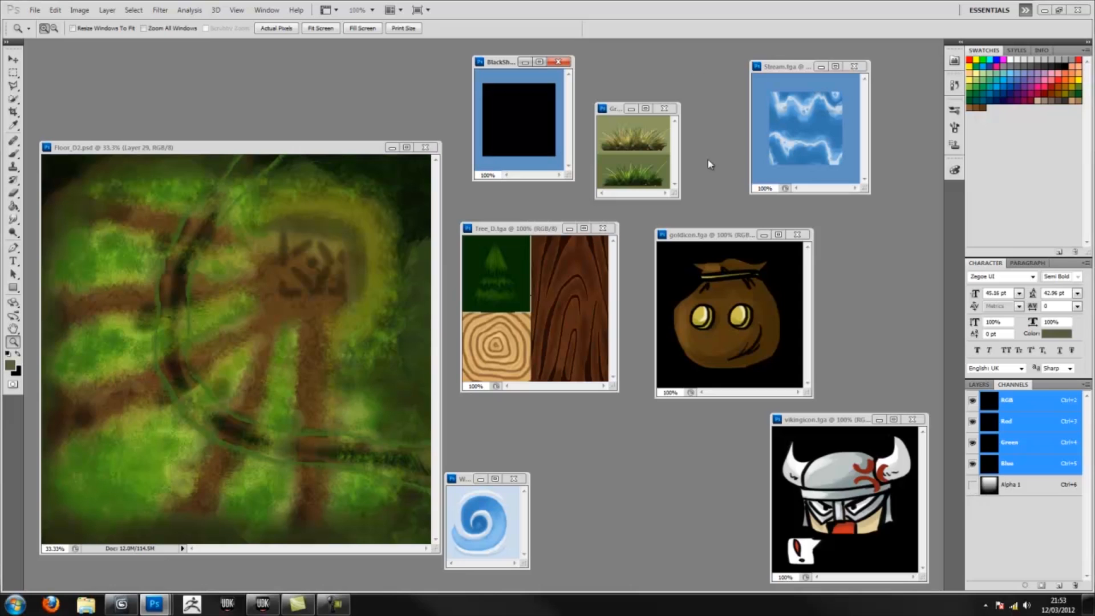
left_click(516, 225)
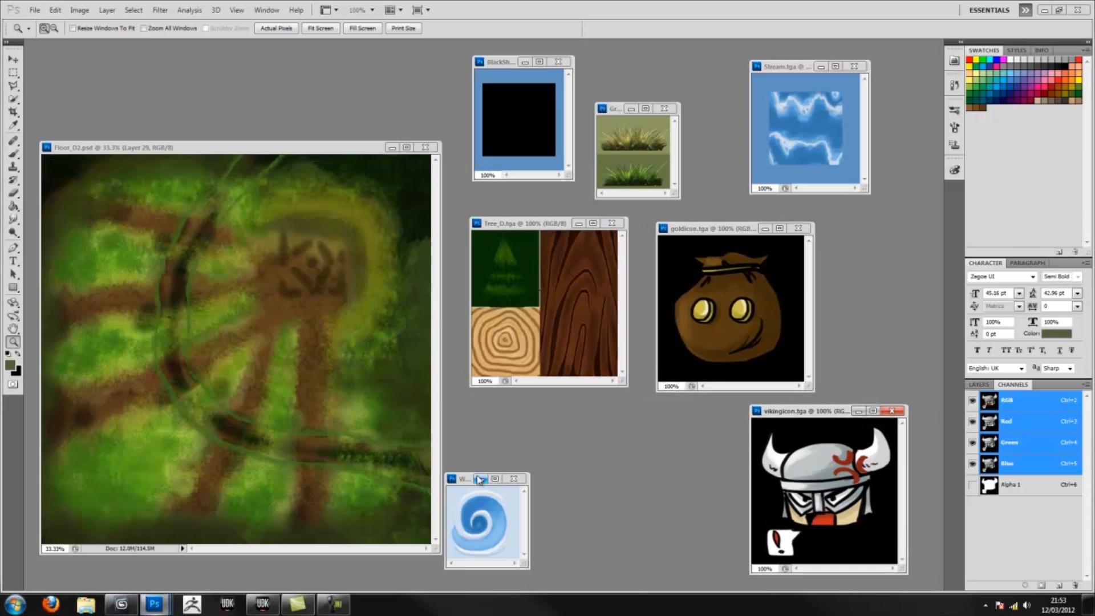
left_click_drag(463, 478, 509, 442)
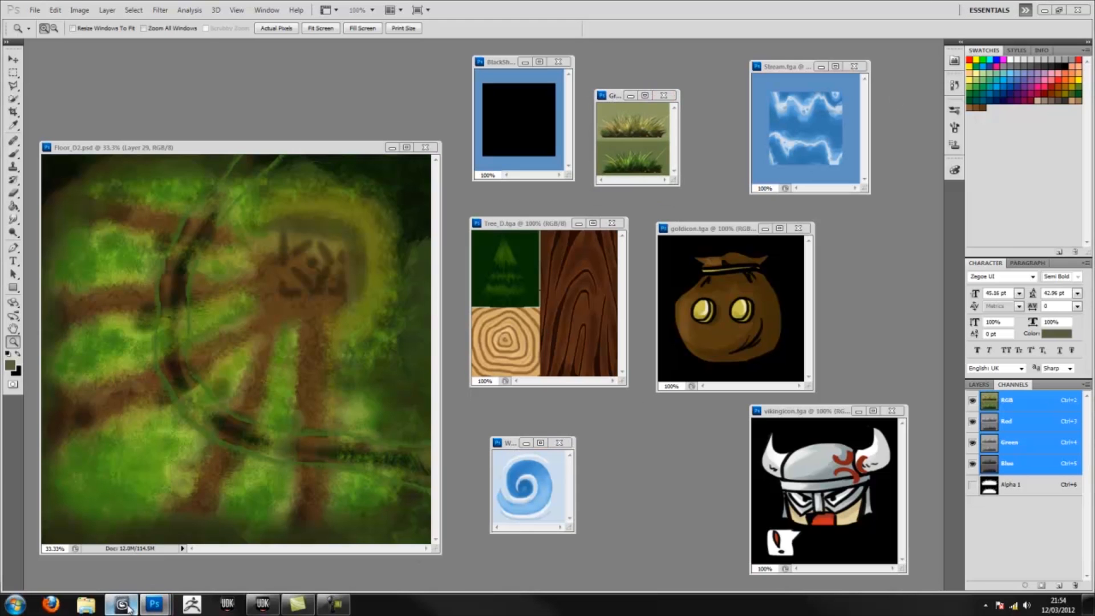
- In 3ds Max, select the tree and log models and inspect the 01 - Default material
left_click(121, 604)
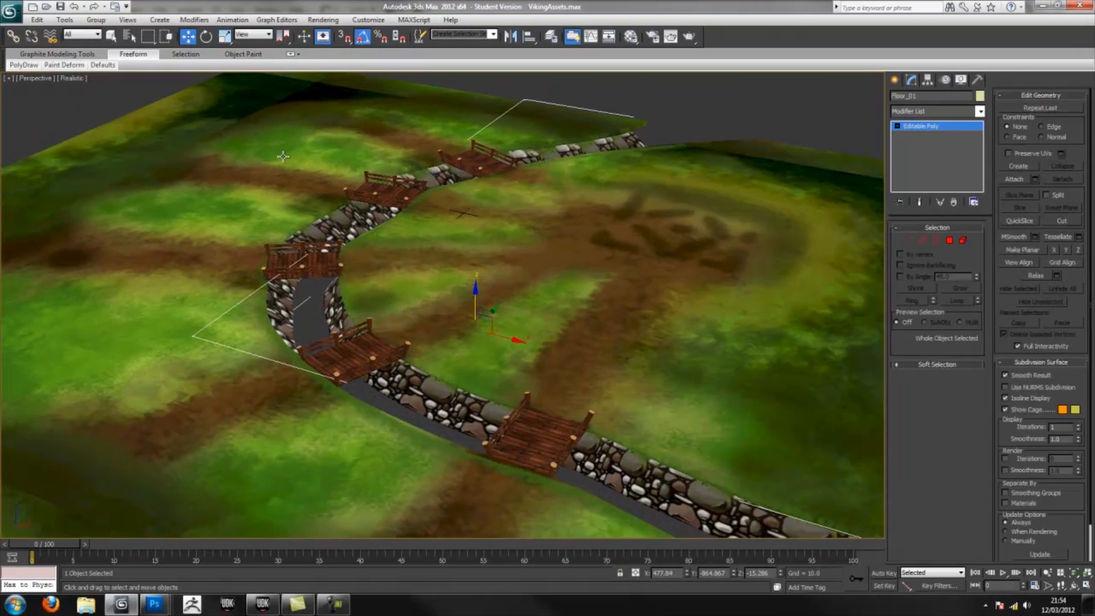
left_click(471, 150)
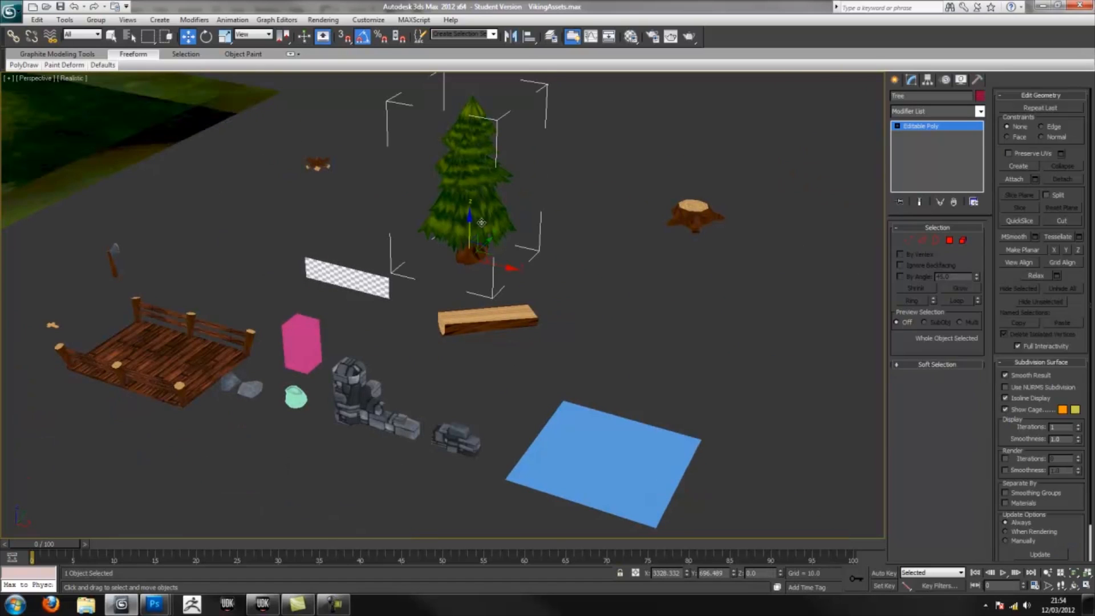
left_click(486, 317)
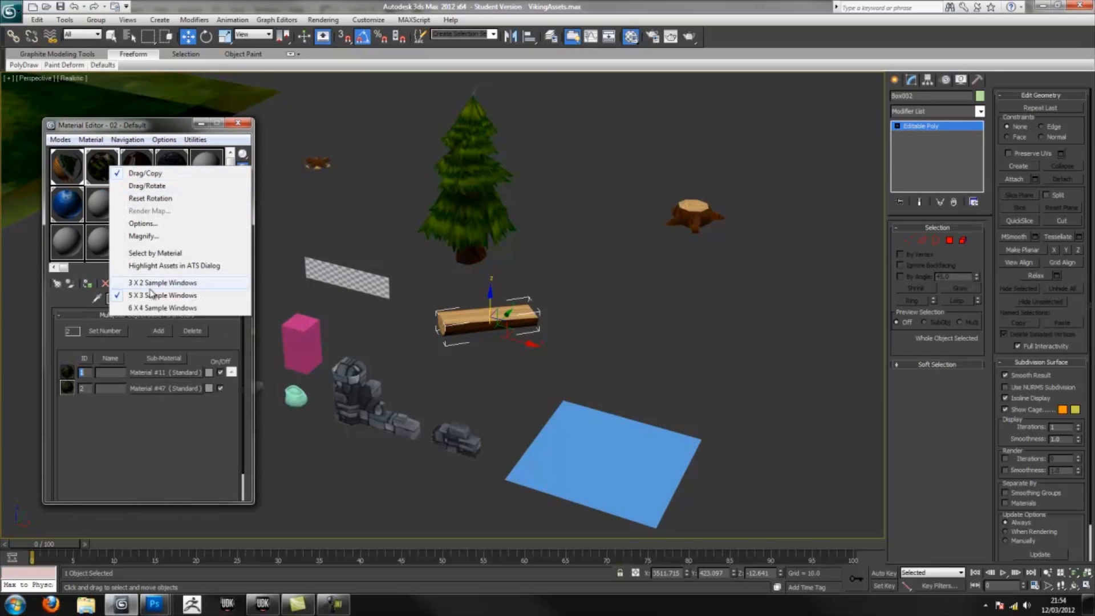
left_click(163, 283)
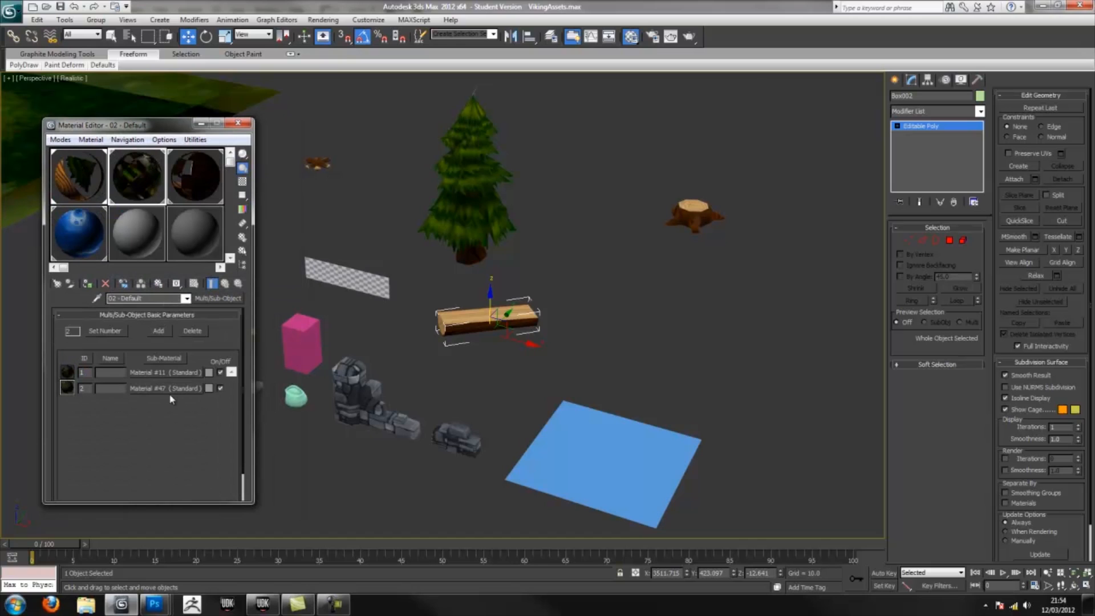
mouse_move(80, 184)
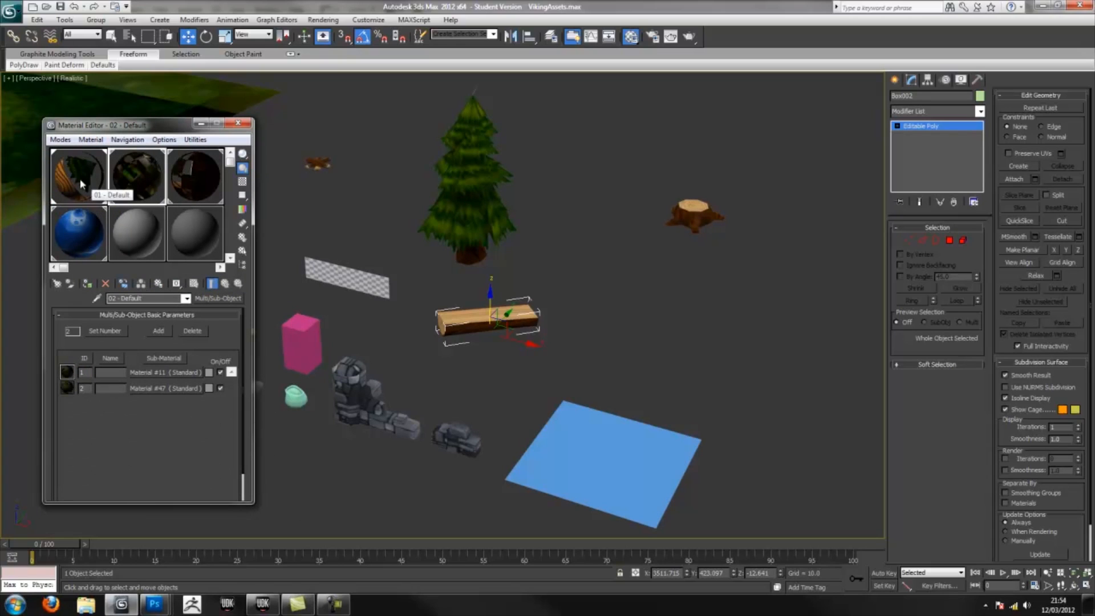
left_click(78, 176)
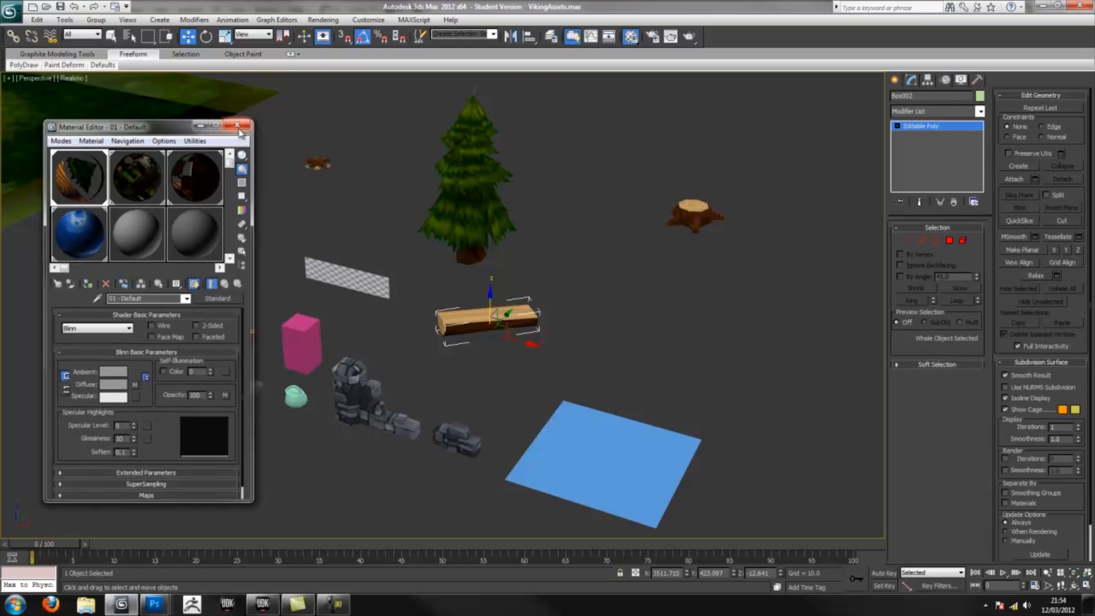
left_click(239, 126)
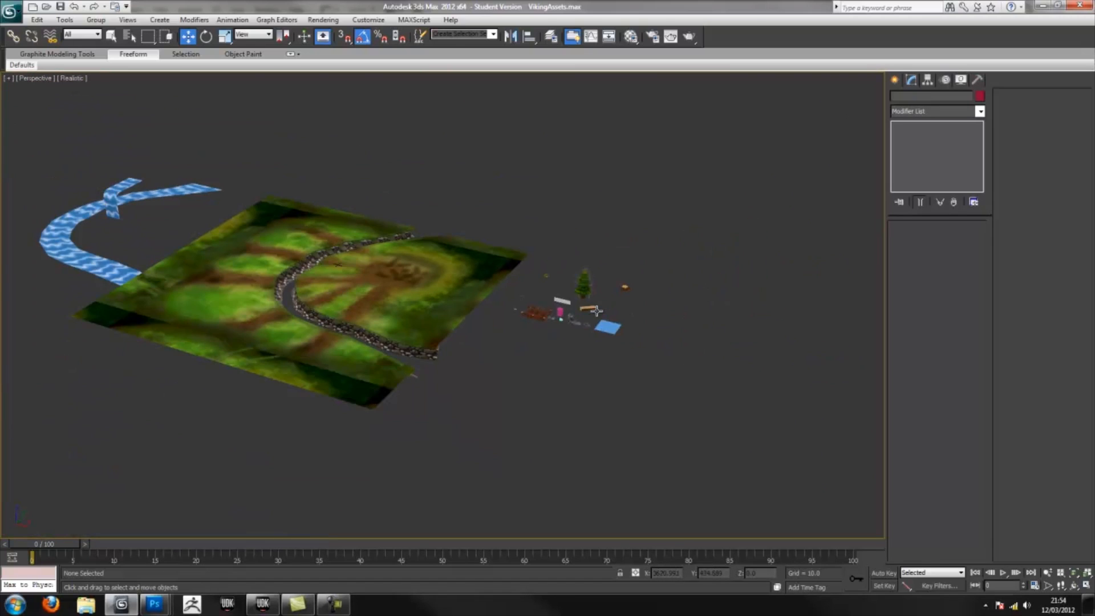
- Select the floor piece and type absolute X and Y positions of 0
left_click(314, 280)
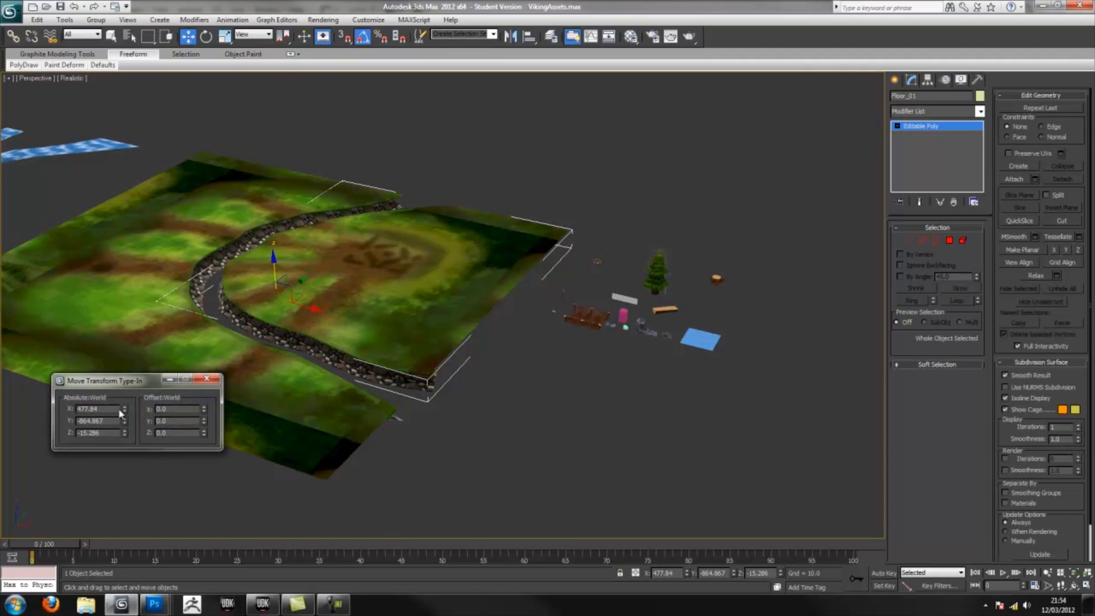
left_click(102, 408)
type("0")
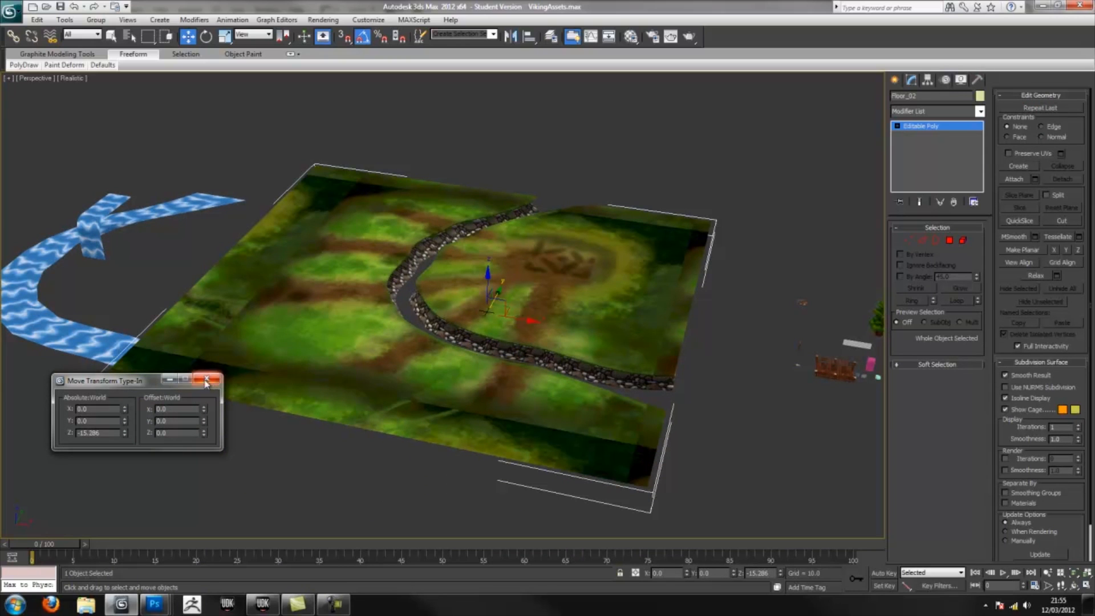
left_click(212, 380)
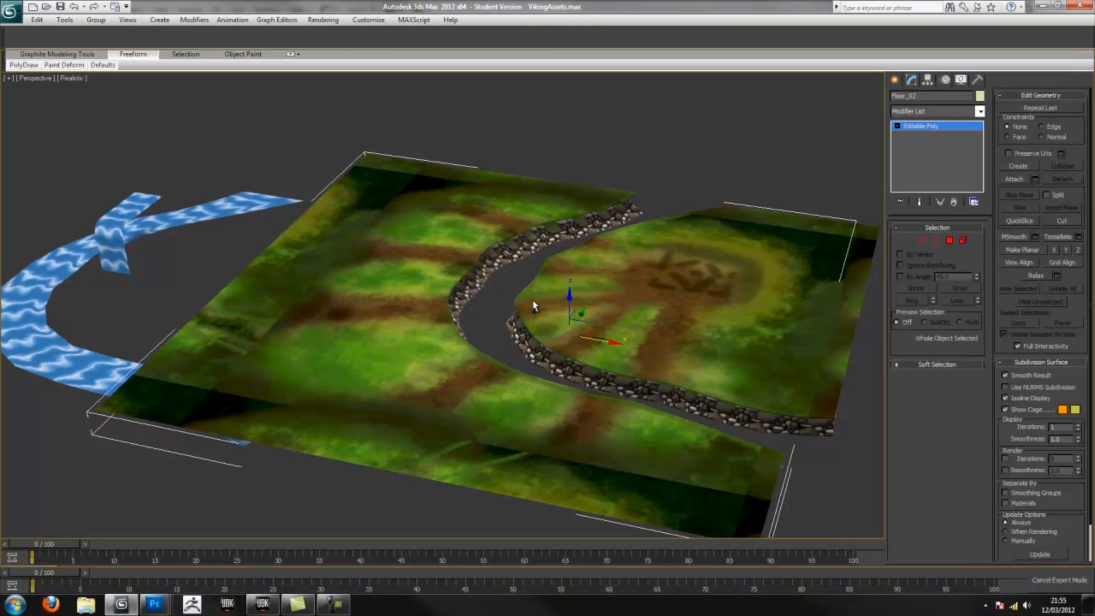
left_click(1053, 580)
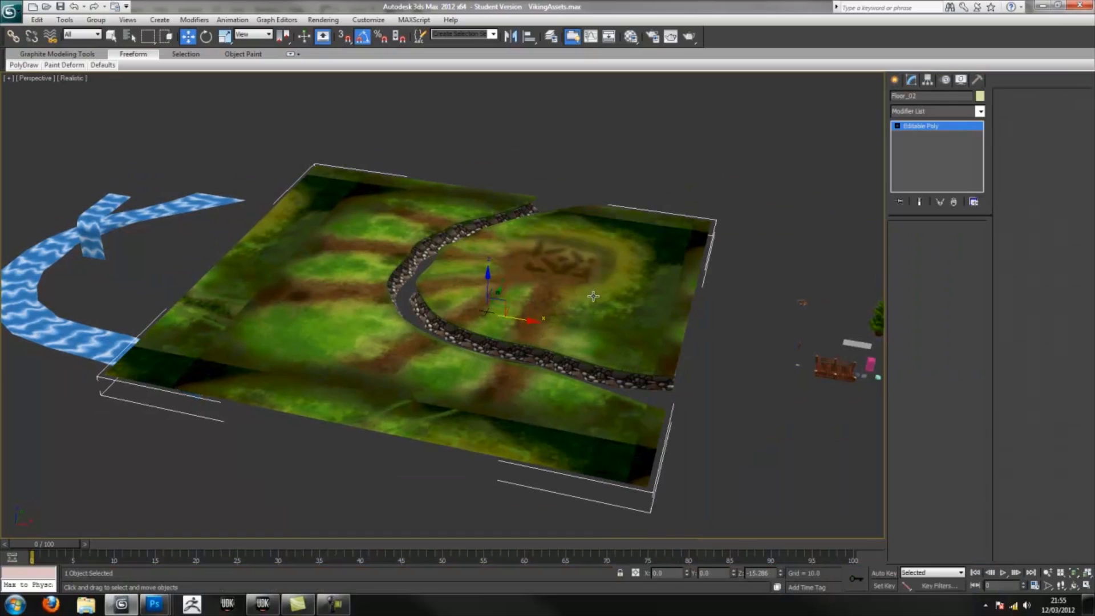
- Begin exporting the floor, browsing from Desktop into the Content folder shortcut
left_click(11, 6)
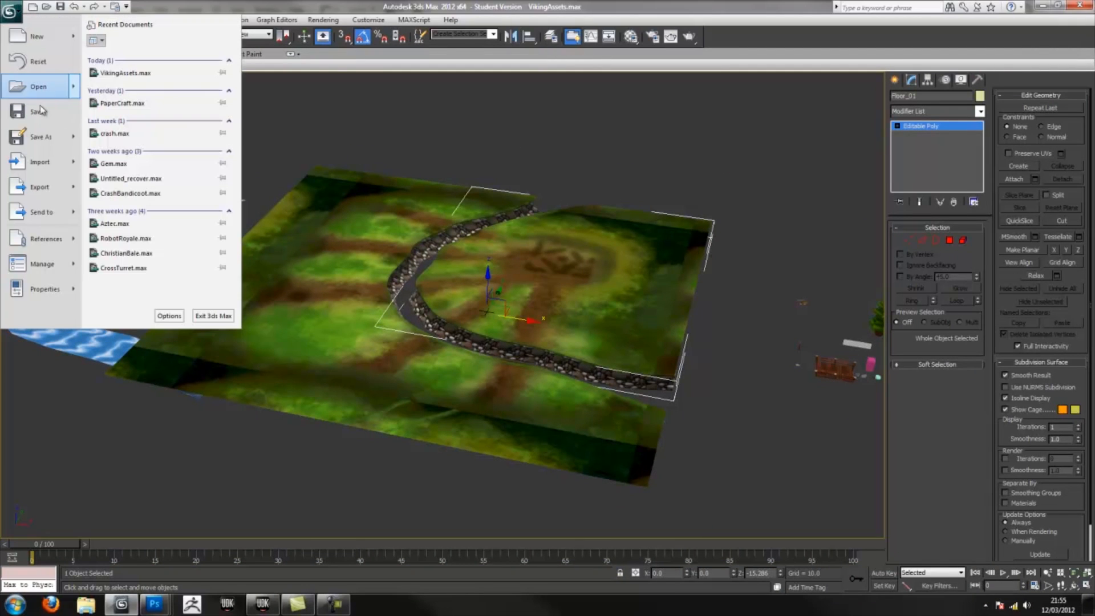
mouse_move(40, 137)
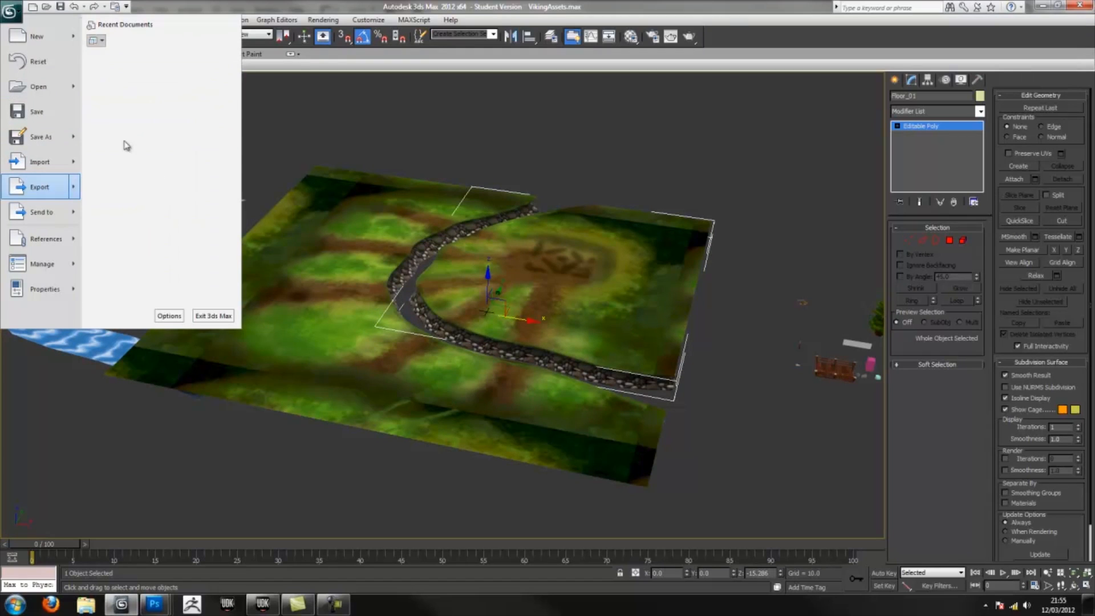
left_click(39, 187)
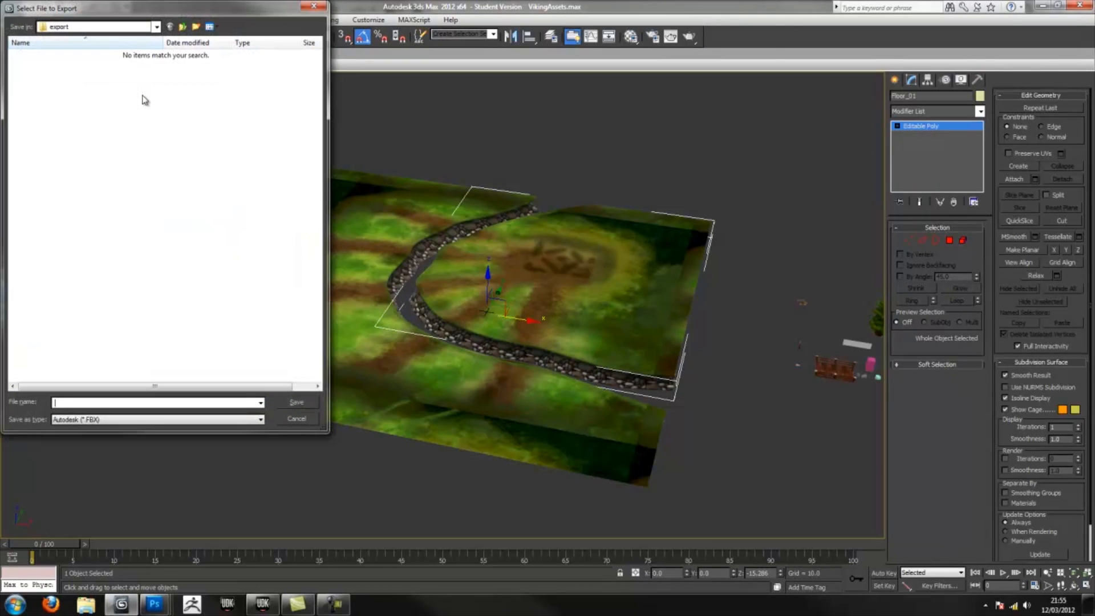
left_click(156, 27)
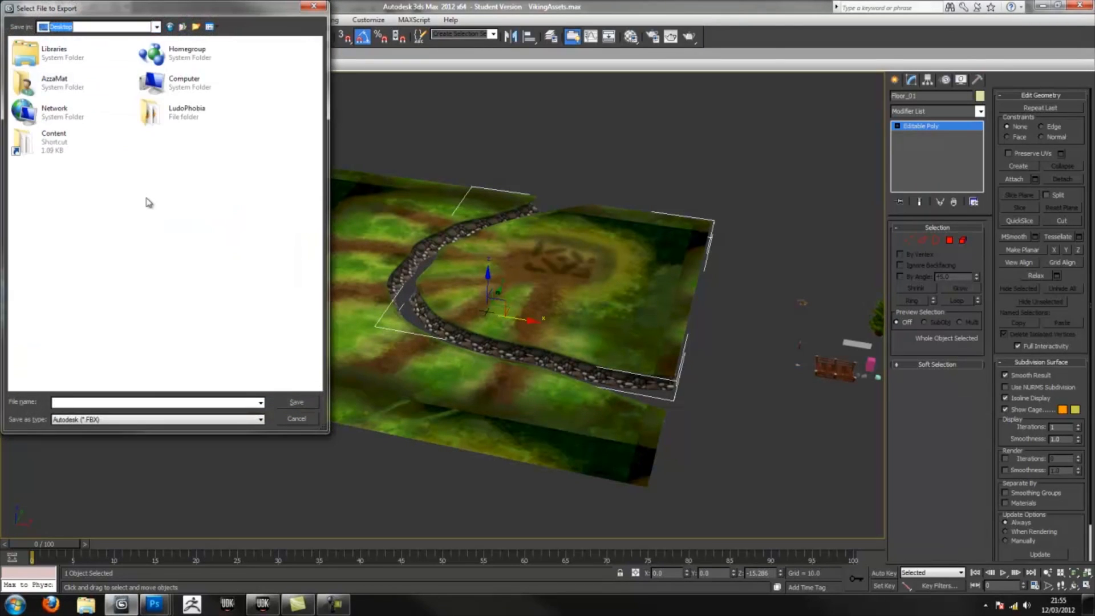
double_click(53, 140)
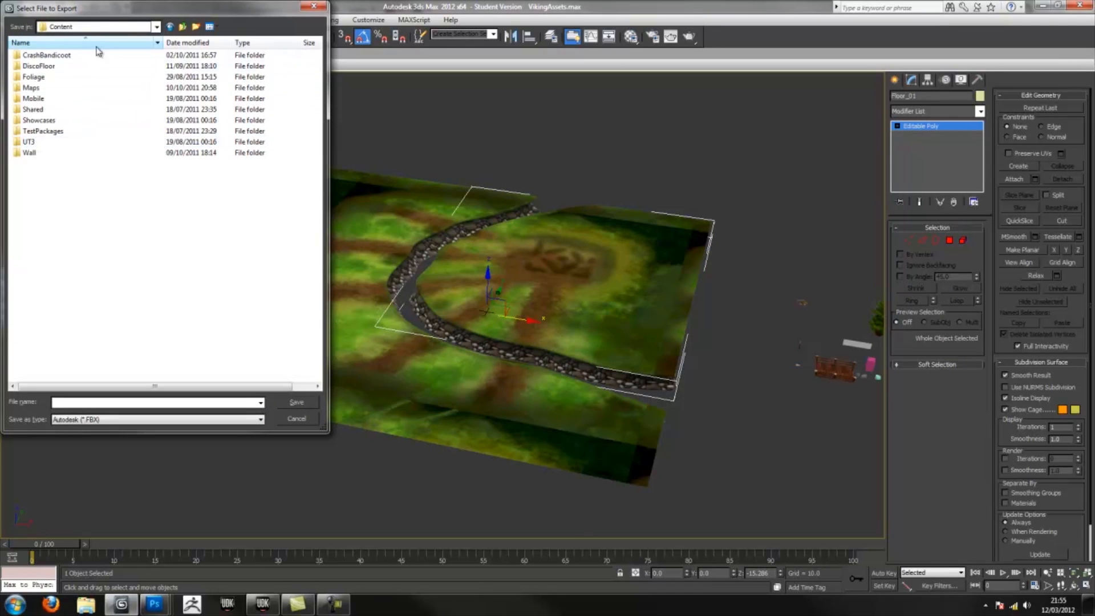
left_click(156, 26)
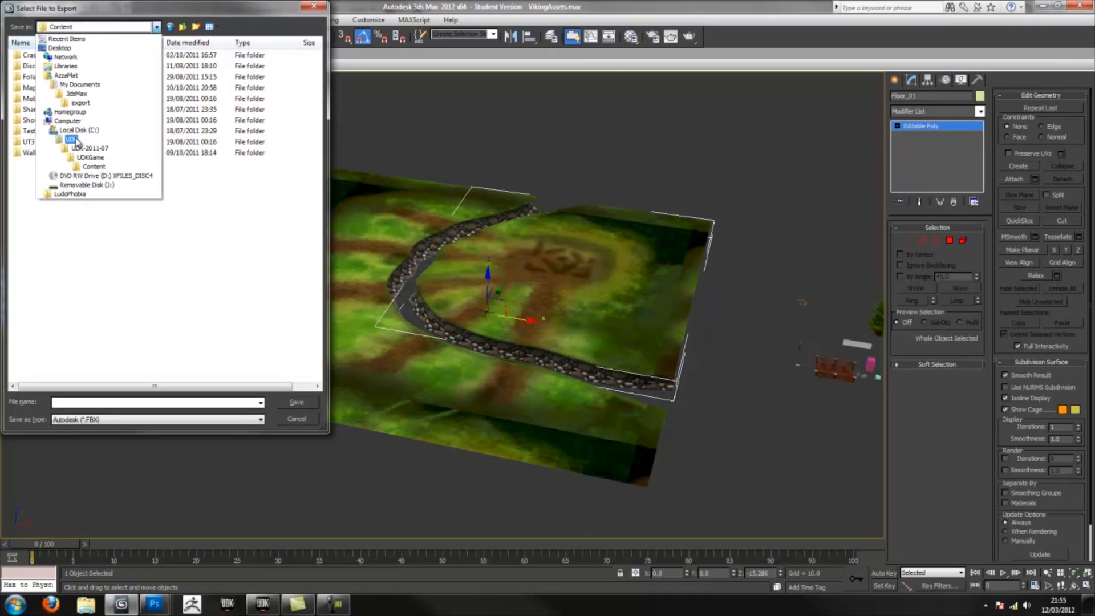
left_click(69, 193)
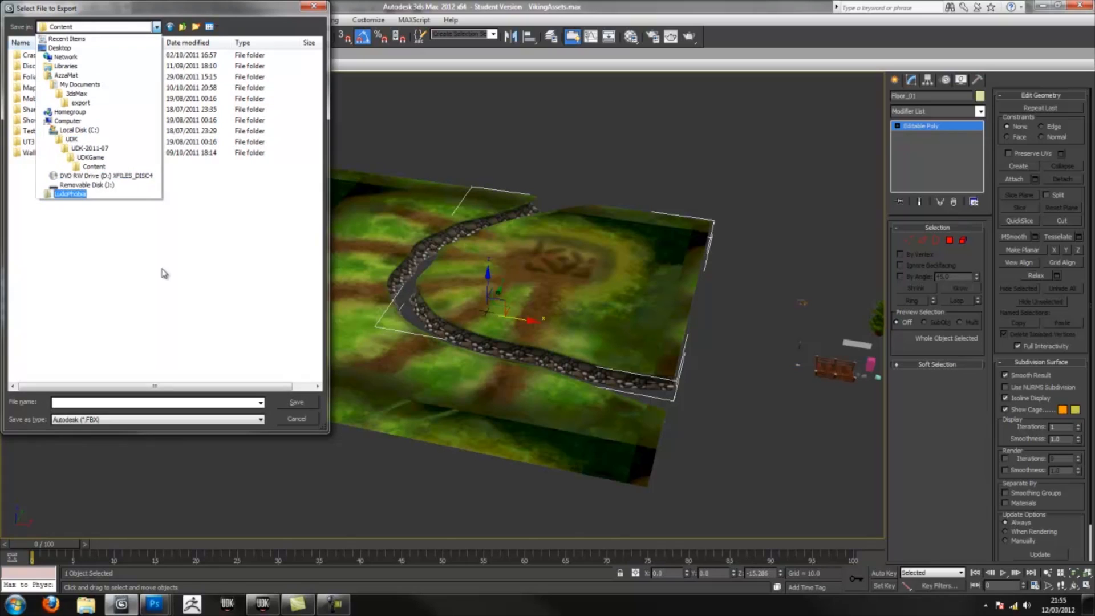
- Create a new HordeAttack folder inside Content and open it
right_click(164, 273)
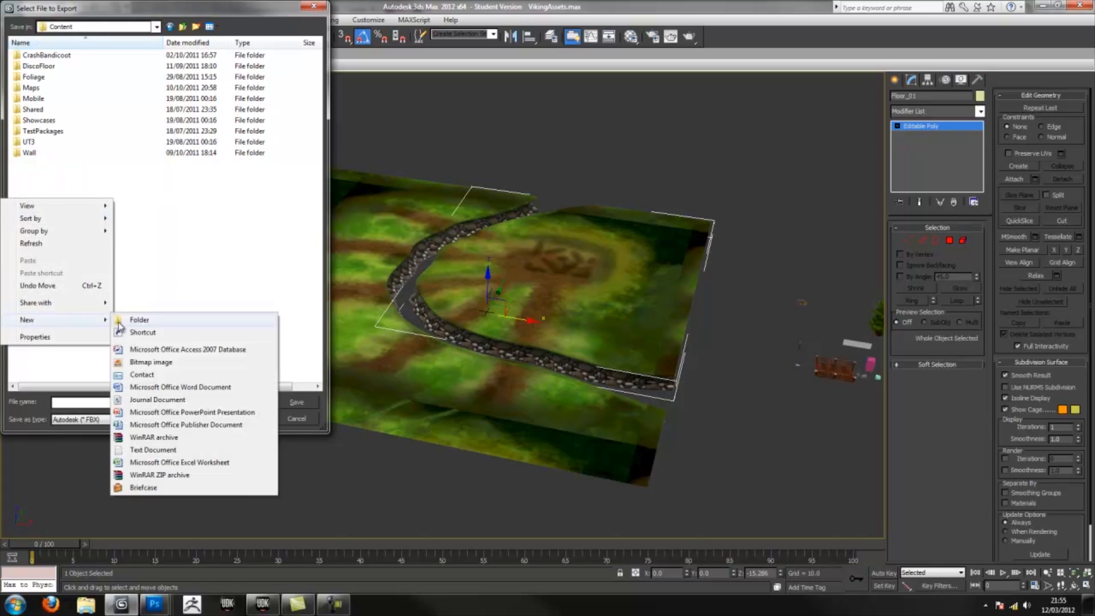
left_click(139, 319)
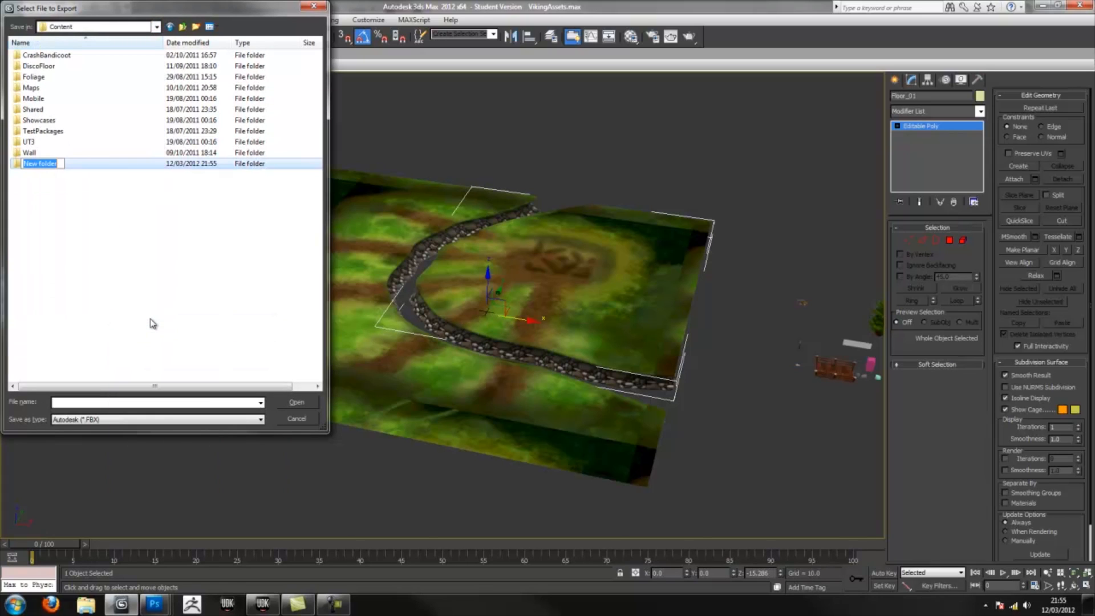
type("Horde")
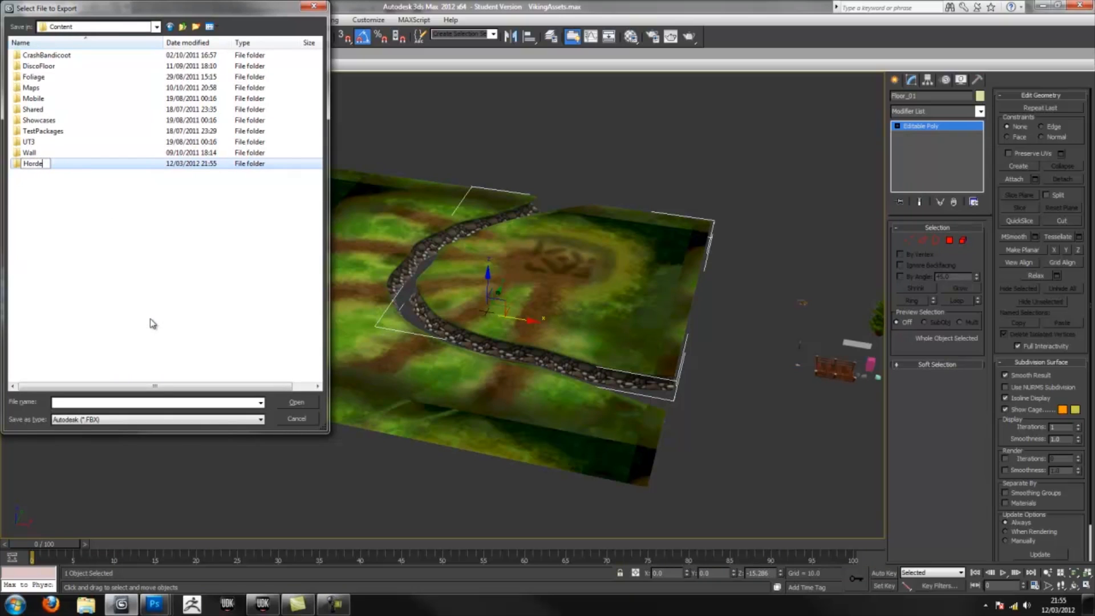
type("Attack")
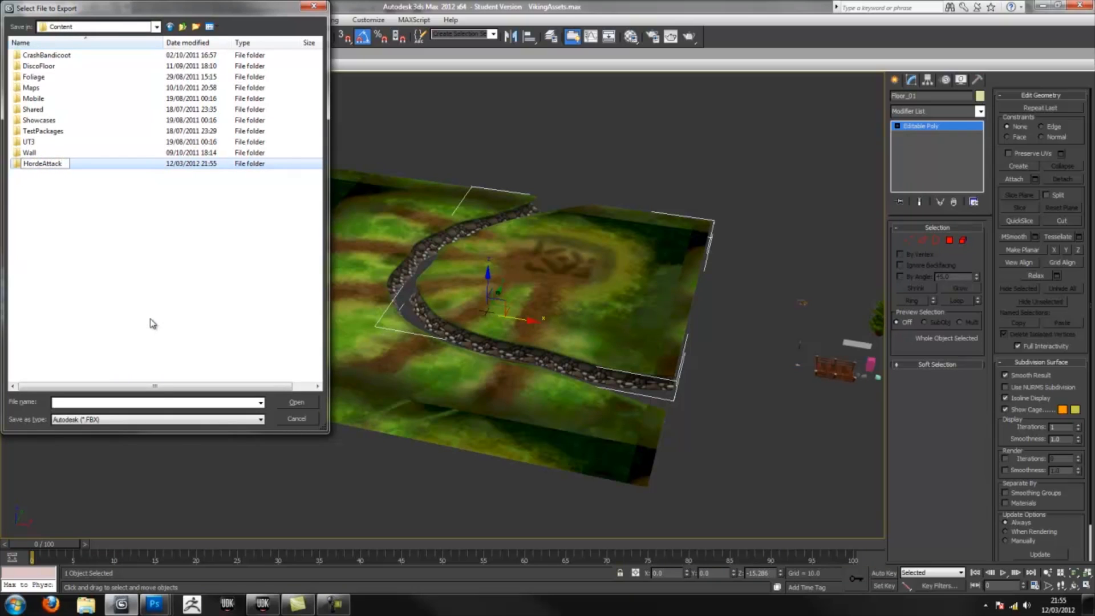
double_click(42, 164)
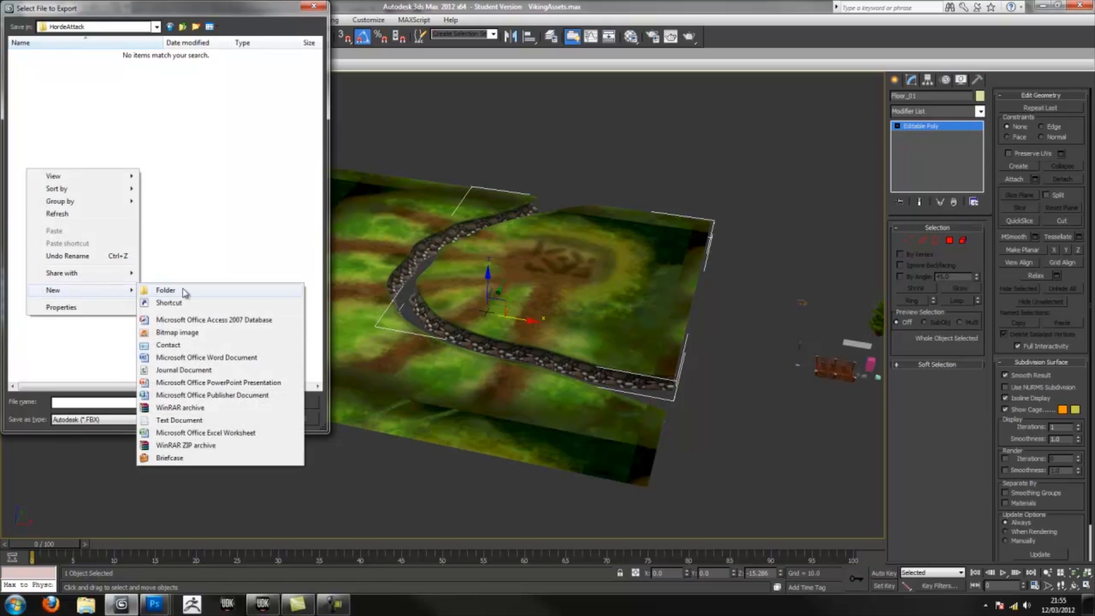
- Add Mesh and Textures subfolders for the exports
left_click(165, 290)
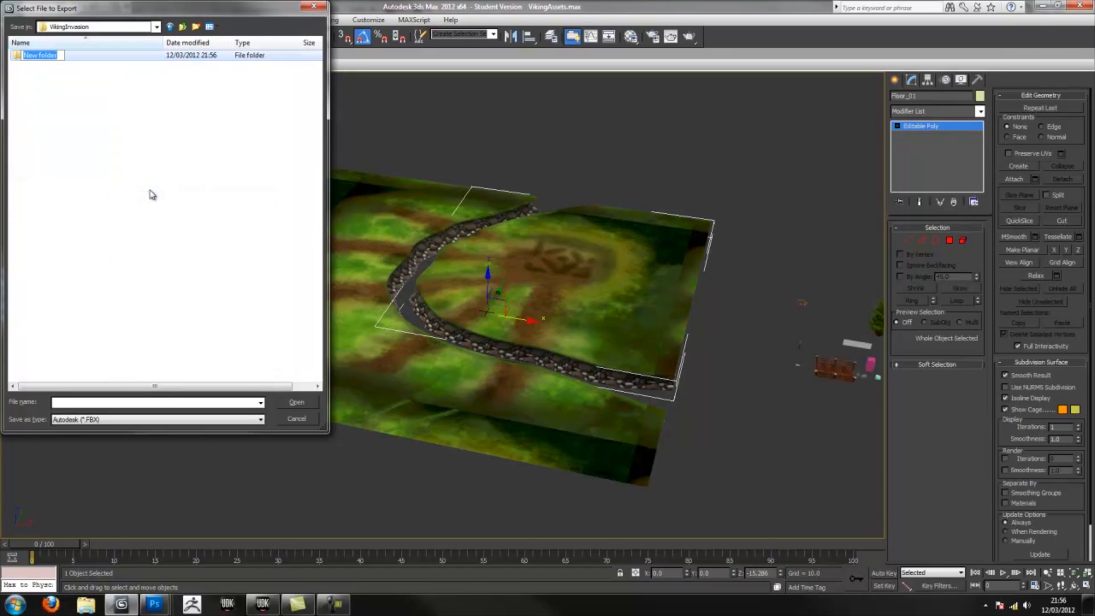
type("Mesh")
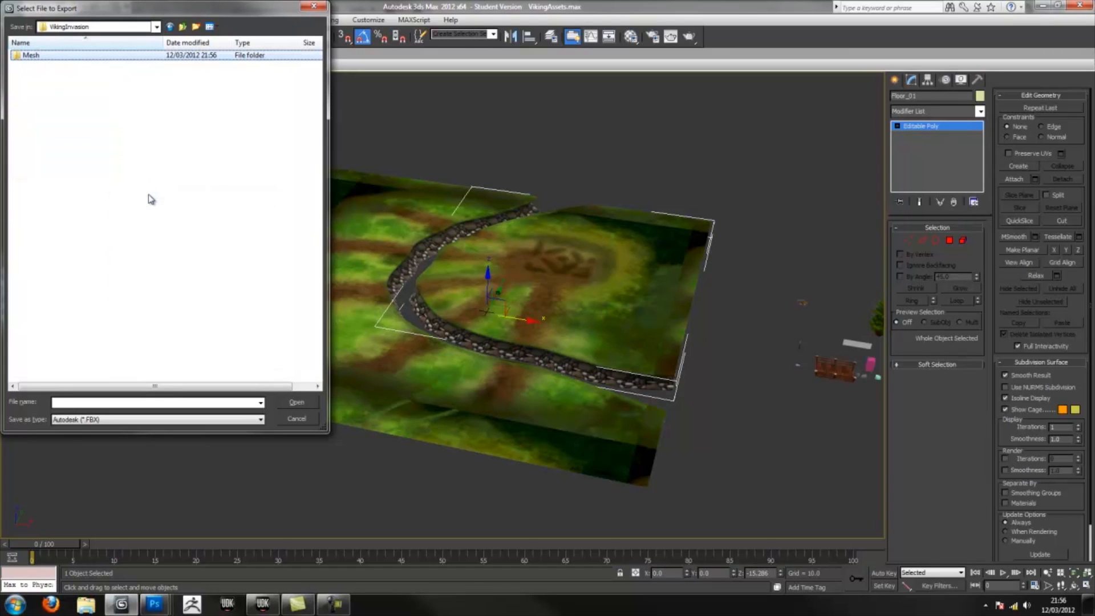
left_click(208, 26)
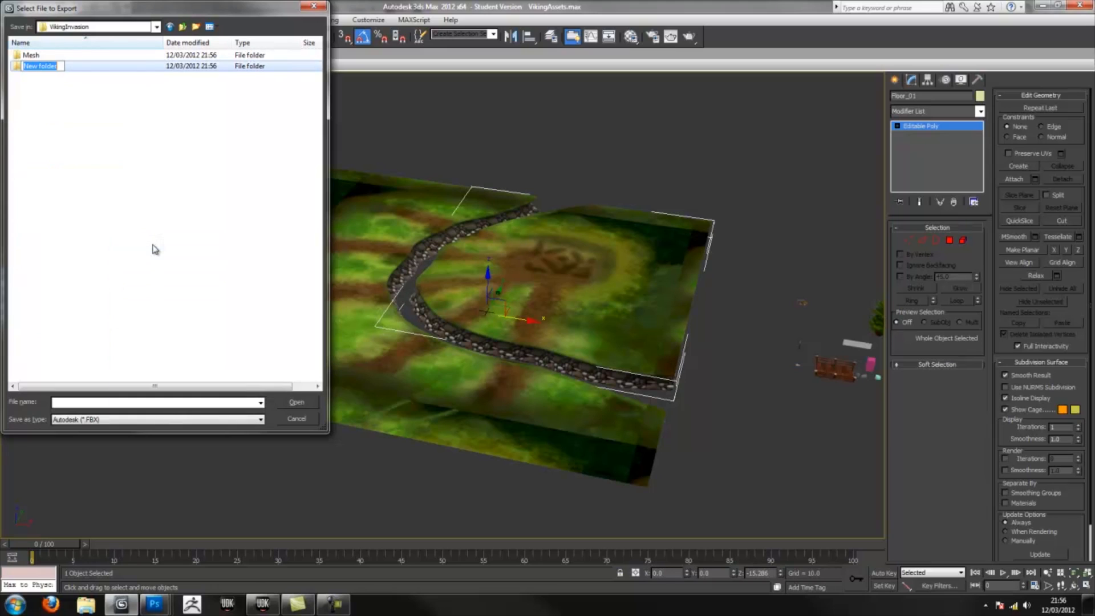
type("Textures")
type("UI")
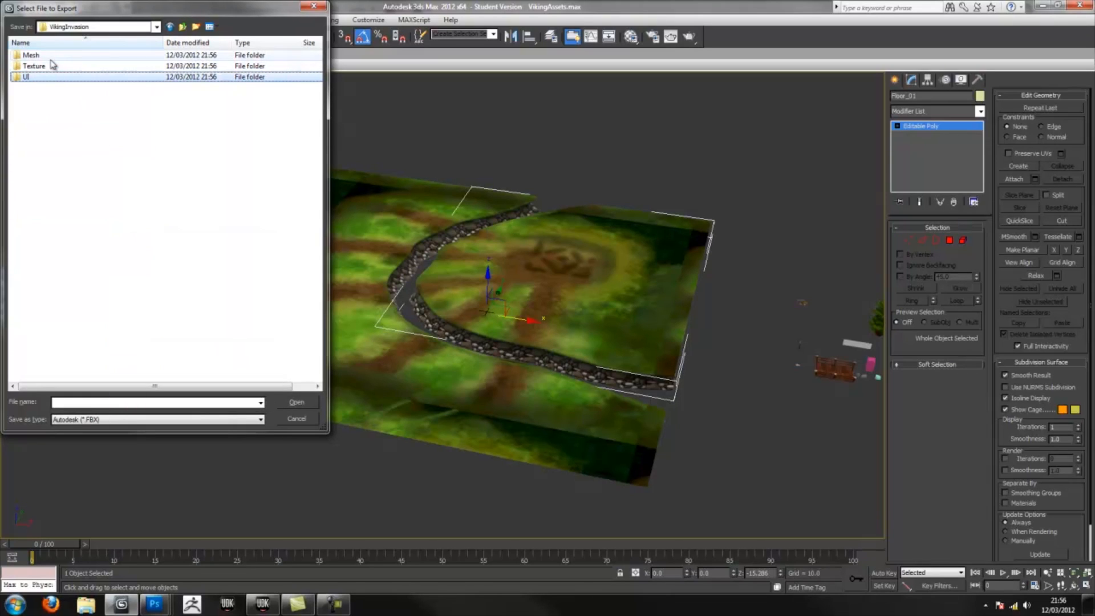
- Save the export into the Mesh folder under the name Floor_01
double_click(31, 55)
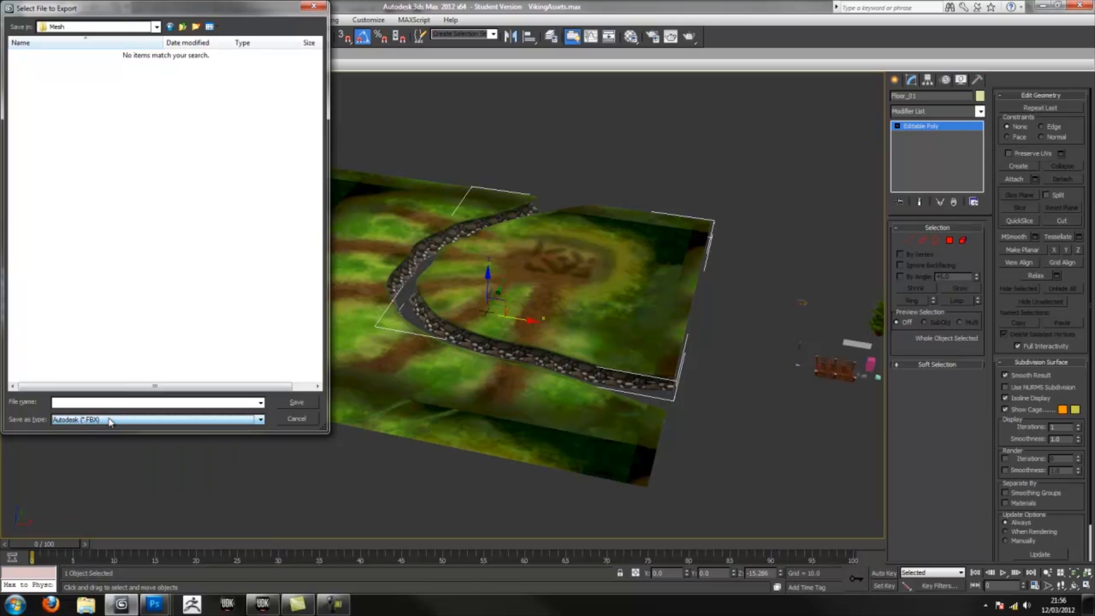
left_click(154, 401)
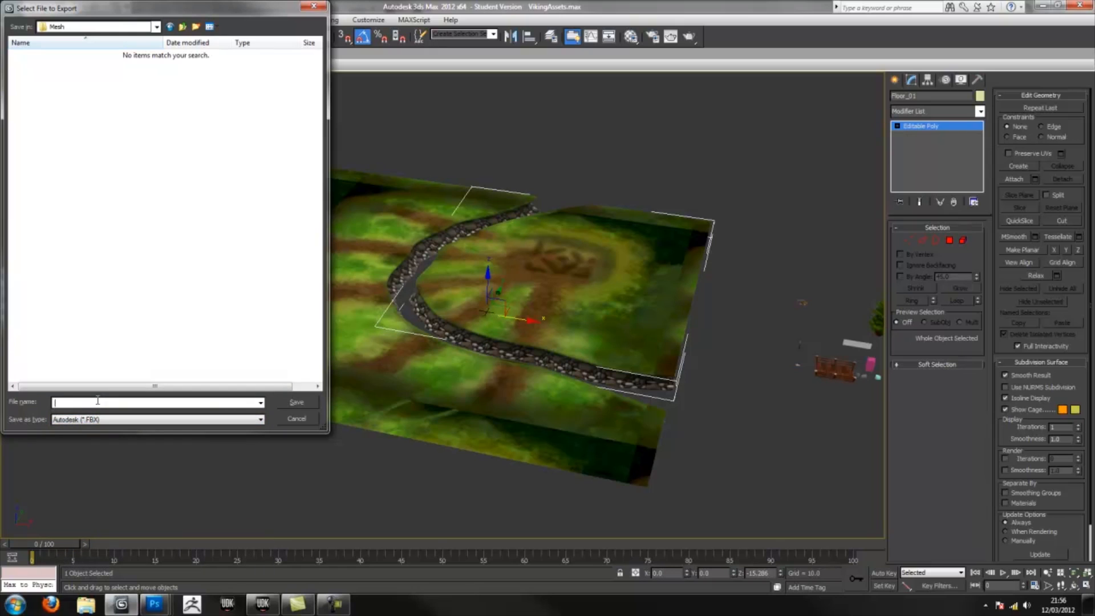
type("Floor_")
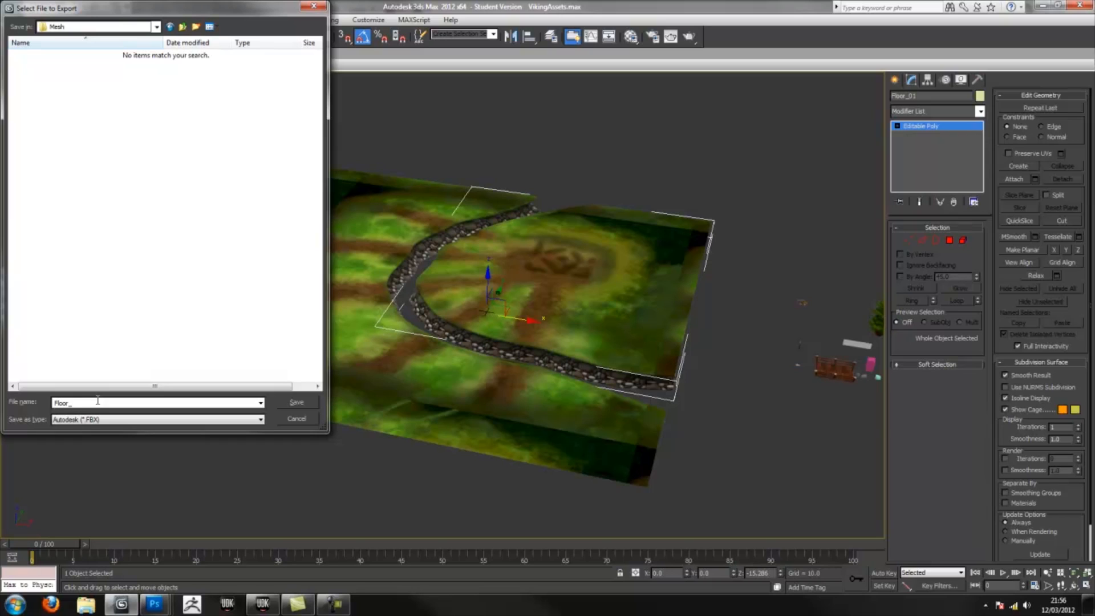
type("01")
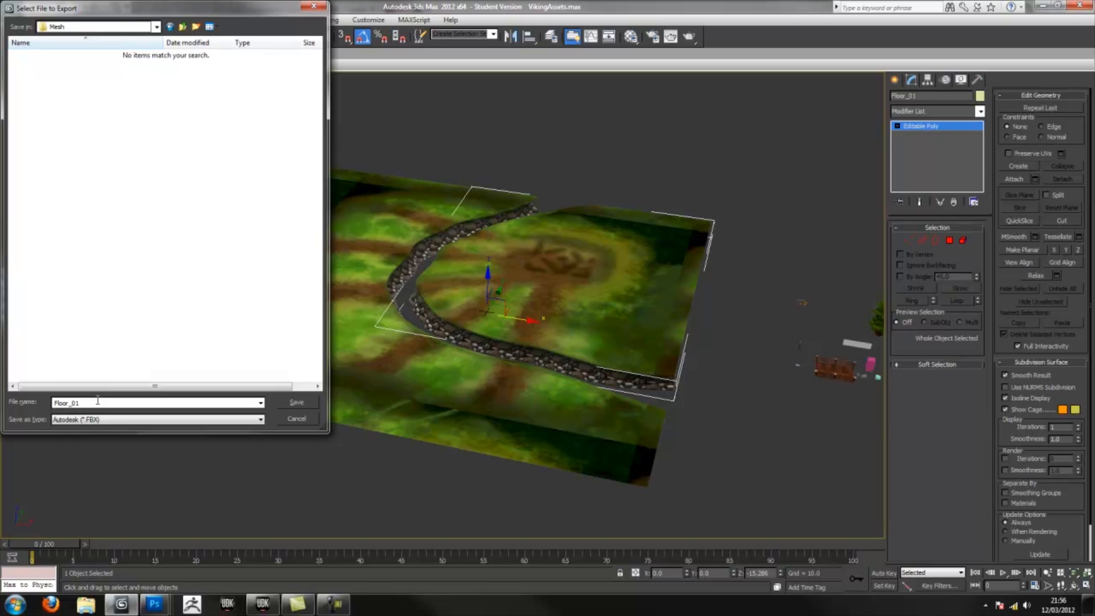
left_click(296, 401)
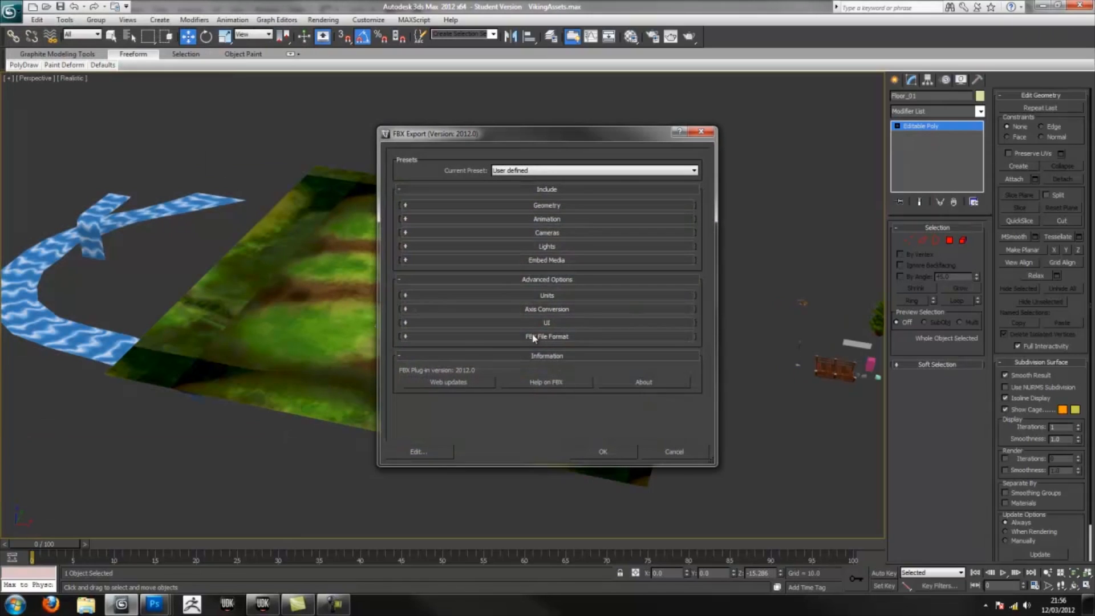
- Check the Geometry and Units FBX settings, export, and dismiss the turned-edges warning
left_click(546, 205)
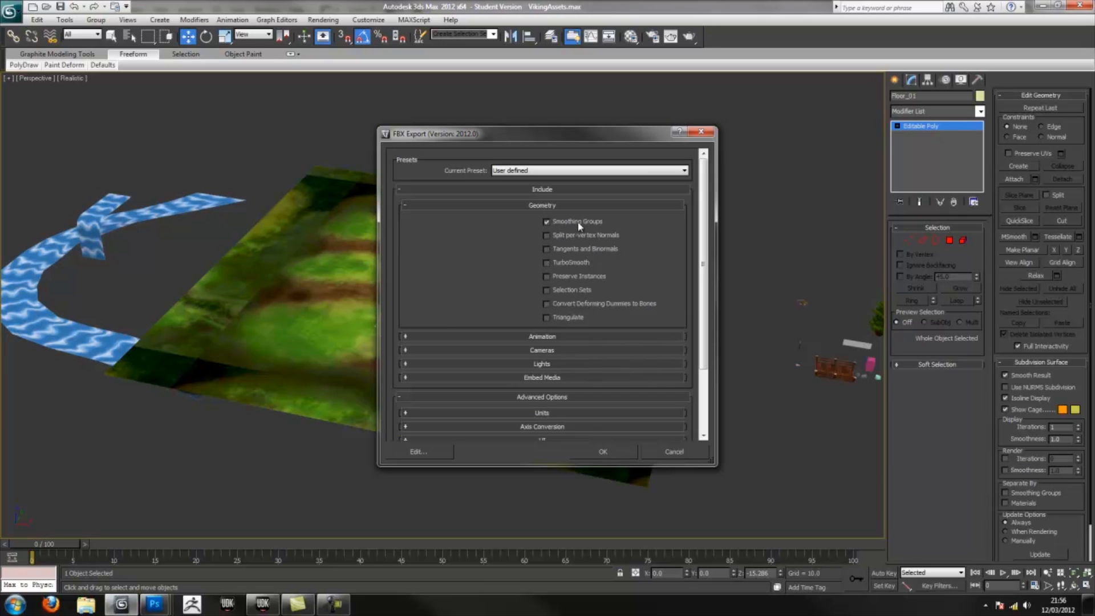
mouse_move(540, 207)
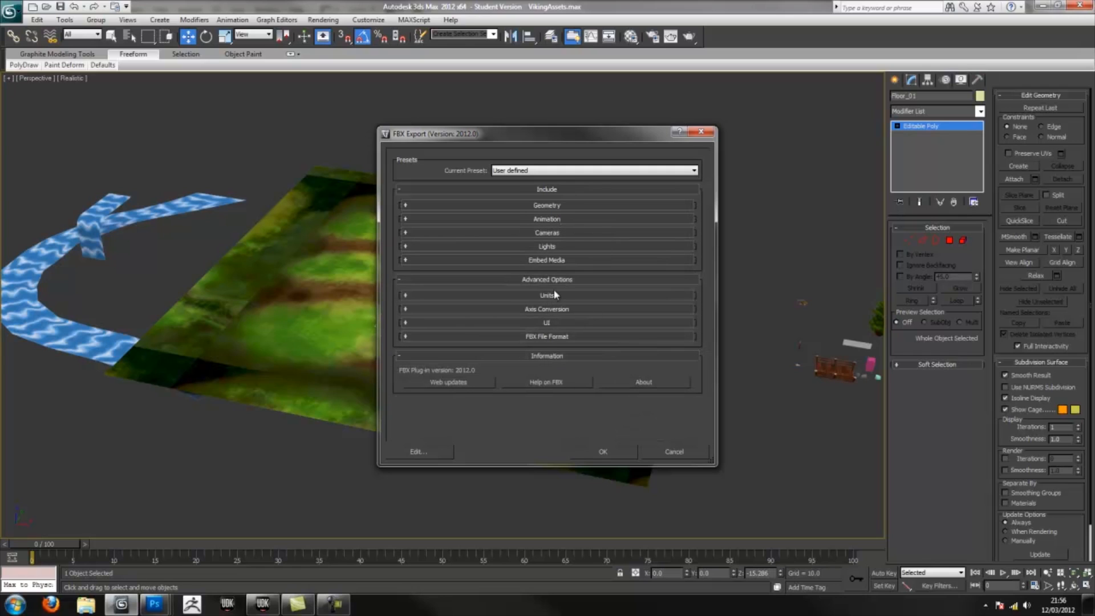
left_click(547, 295)
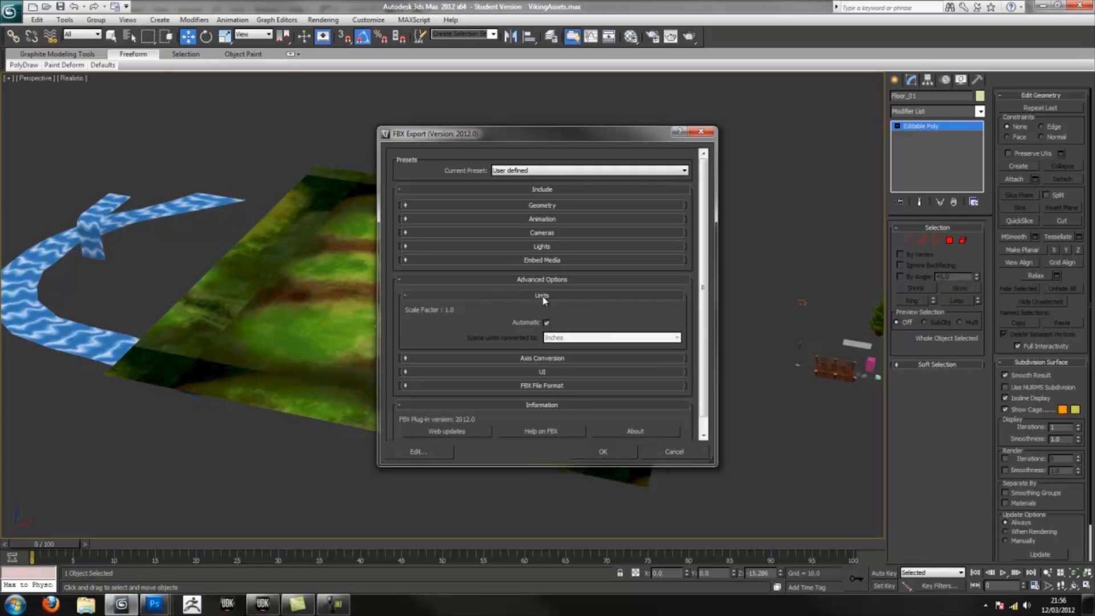
left_click(602, 451)
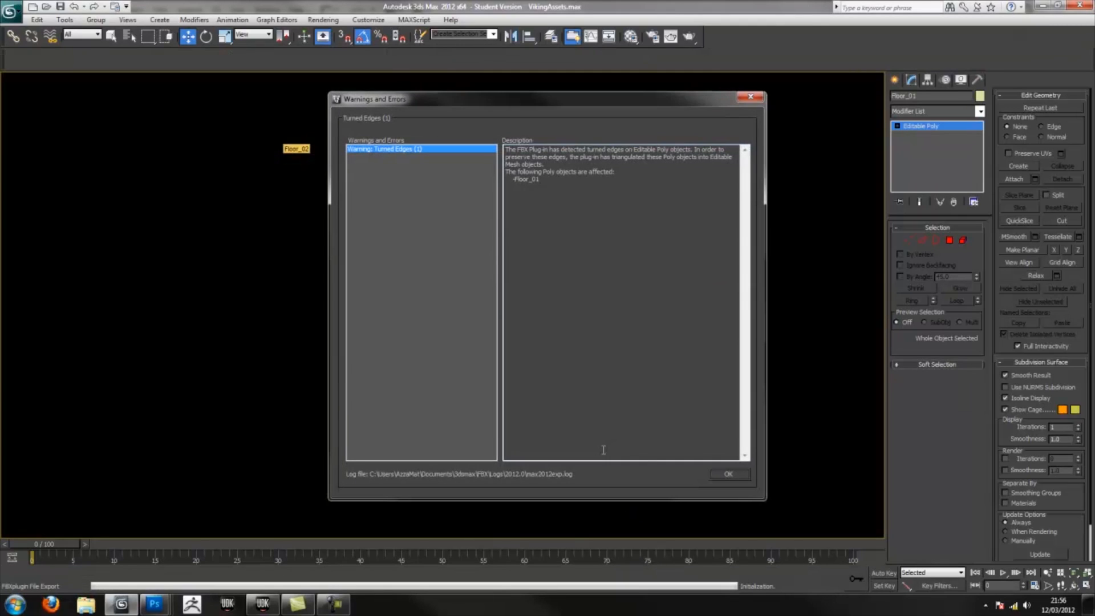
left_click(727, 474)
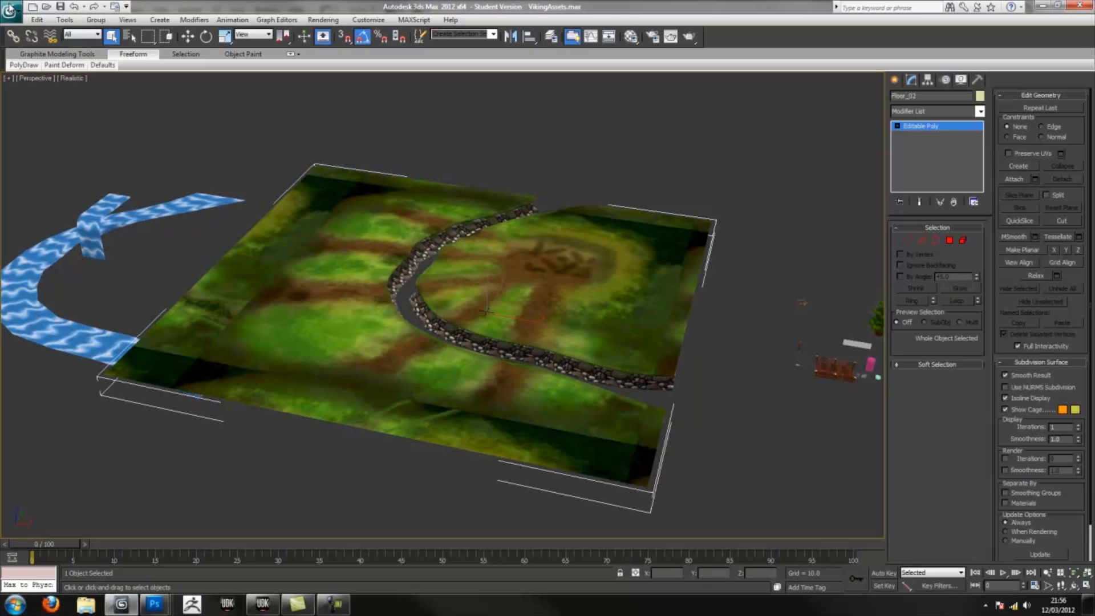
mouse_move(565, 303)
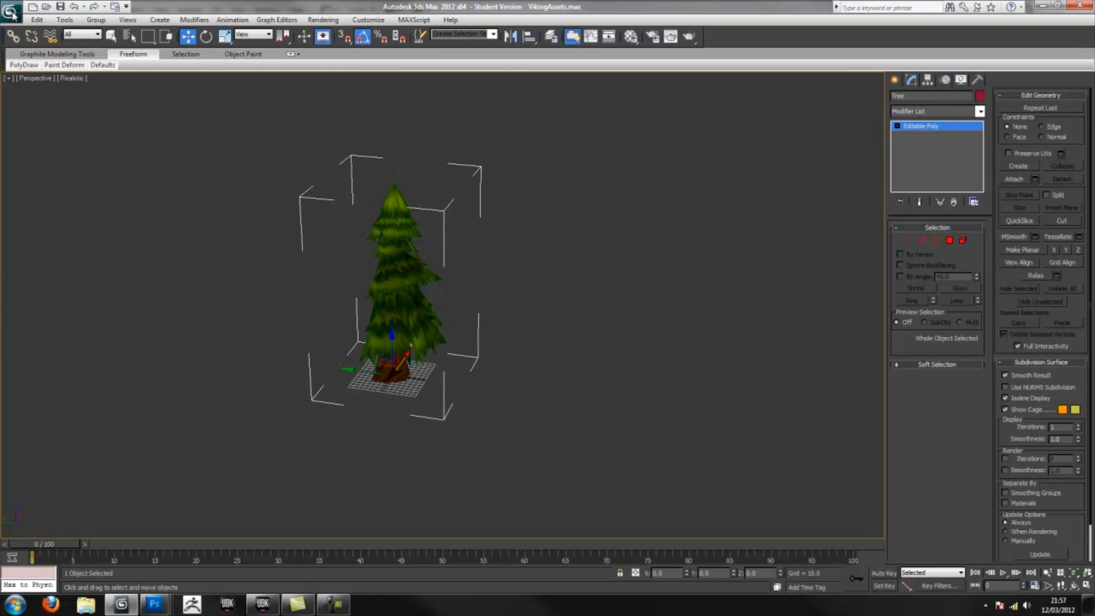
mouse_move(167, 134)
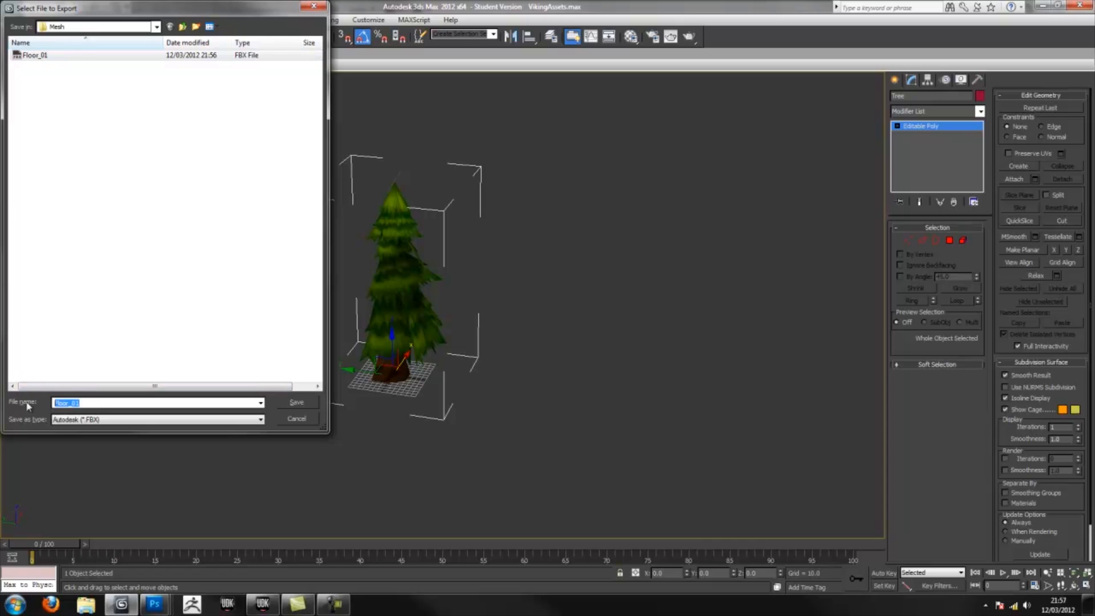
- Export the tree as Tree.fbx, accepting FBX settings and dismissing the turned-edges warning
type("Tree")
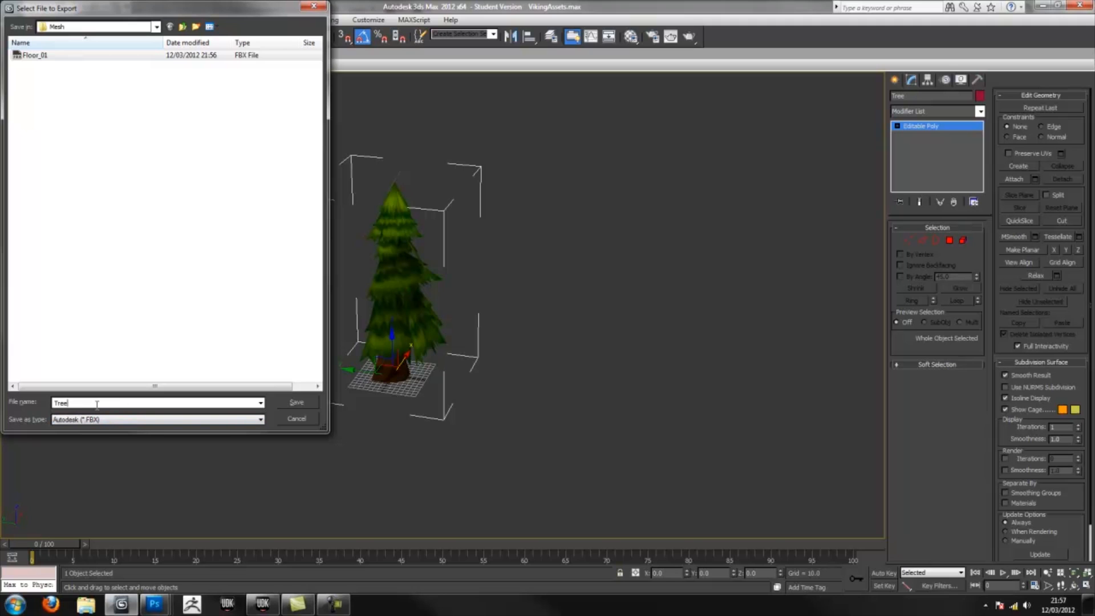
left_click(296, 401)
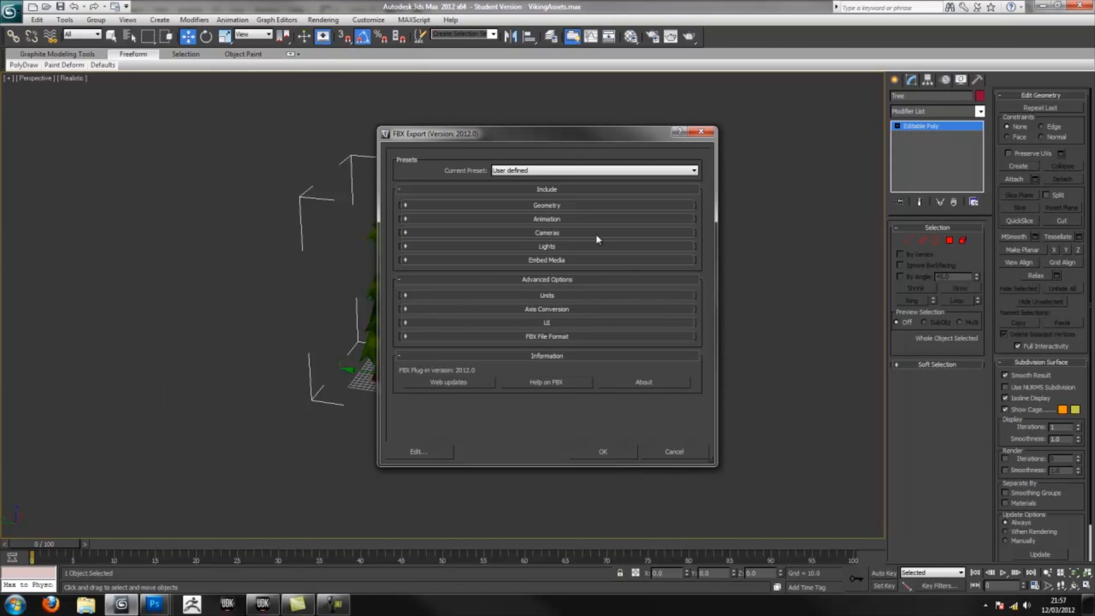
mouse_move(480, 176)
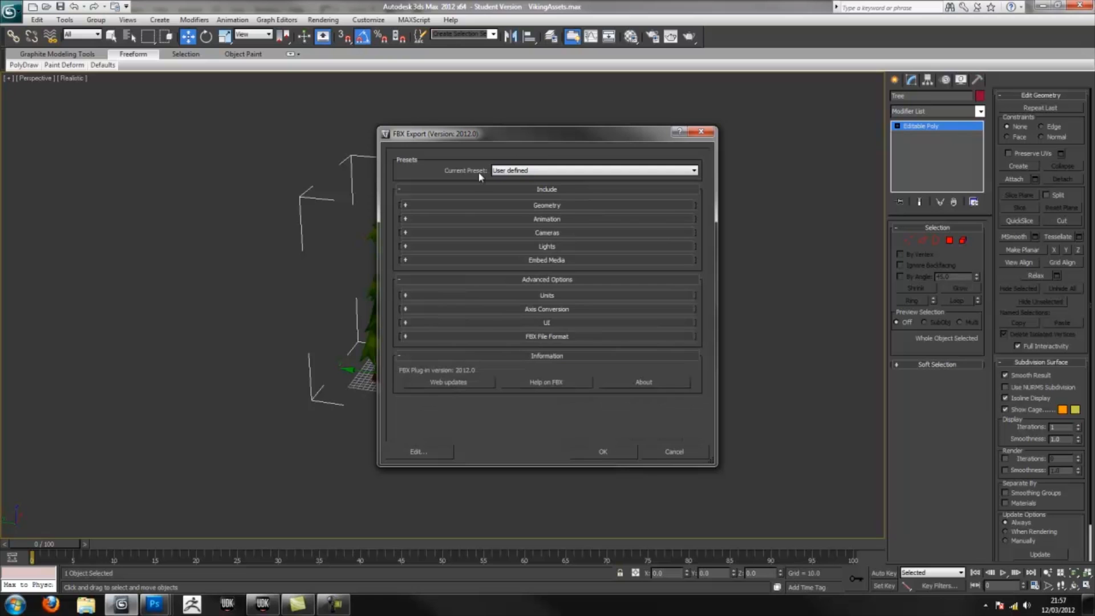
left_click(603, 451)
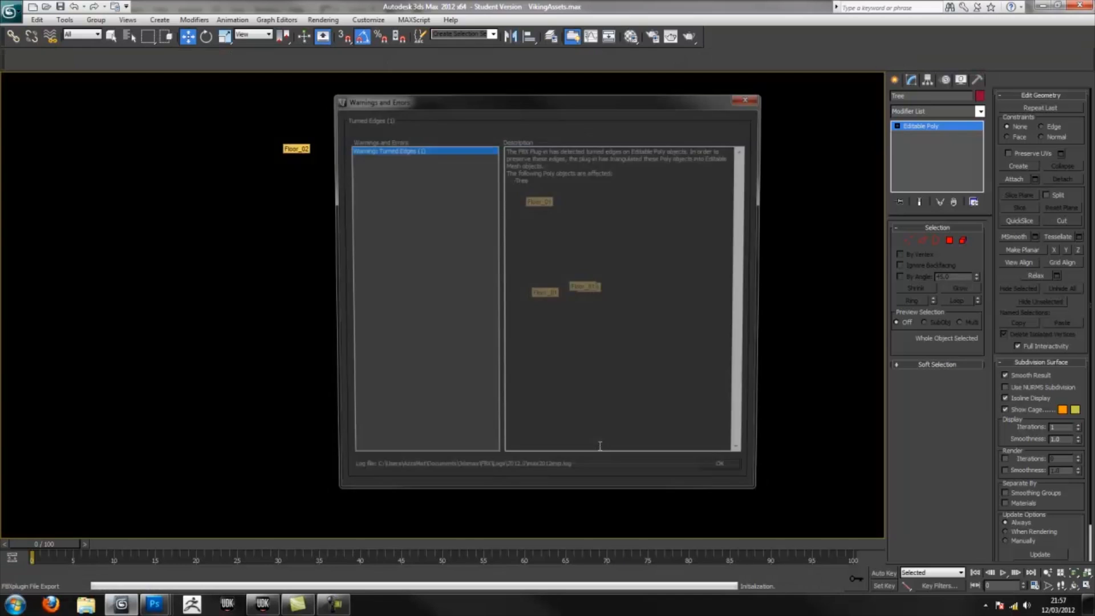
left_click(720, 463)
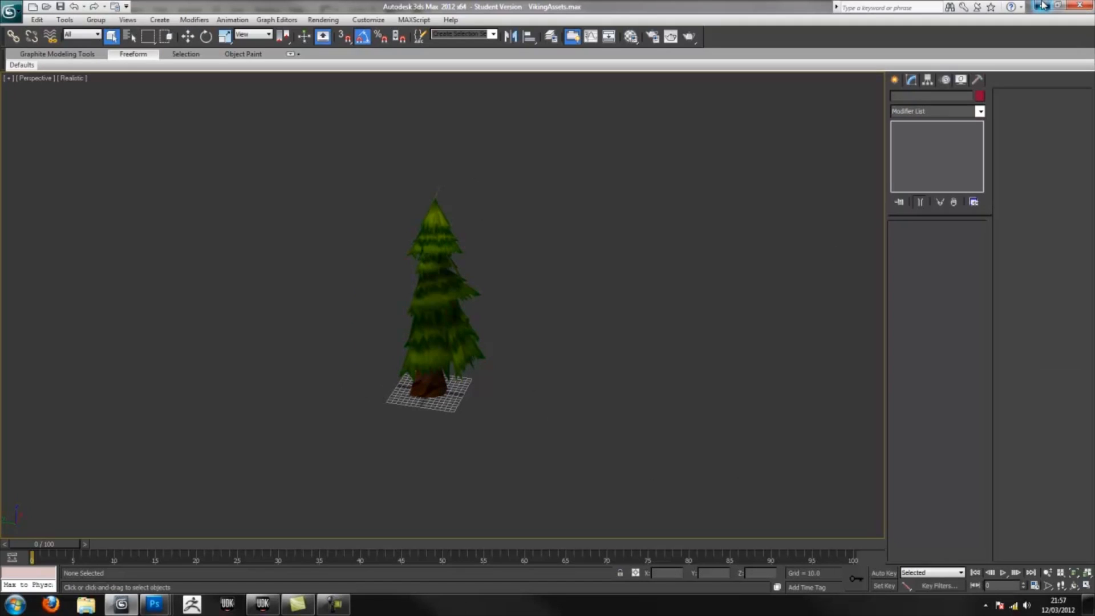
- Save As the floor painting, browsing to Content > HordeAttack > VikingInvasion > Texture
left_click(155, 604)
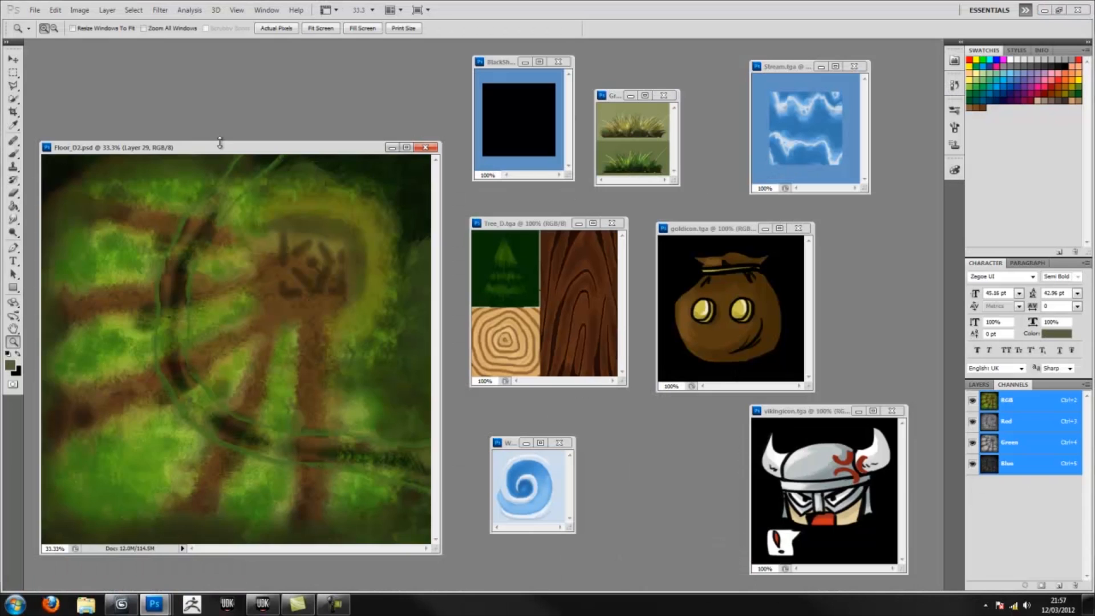
left_click_drag(218, 146, 308, 85)
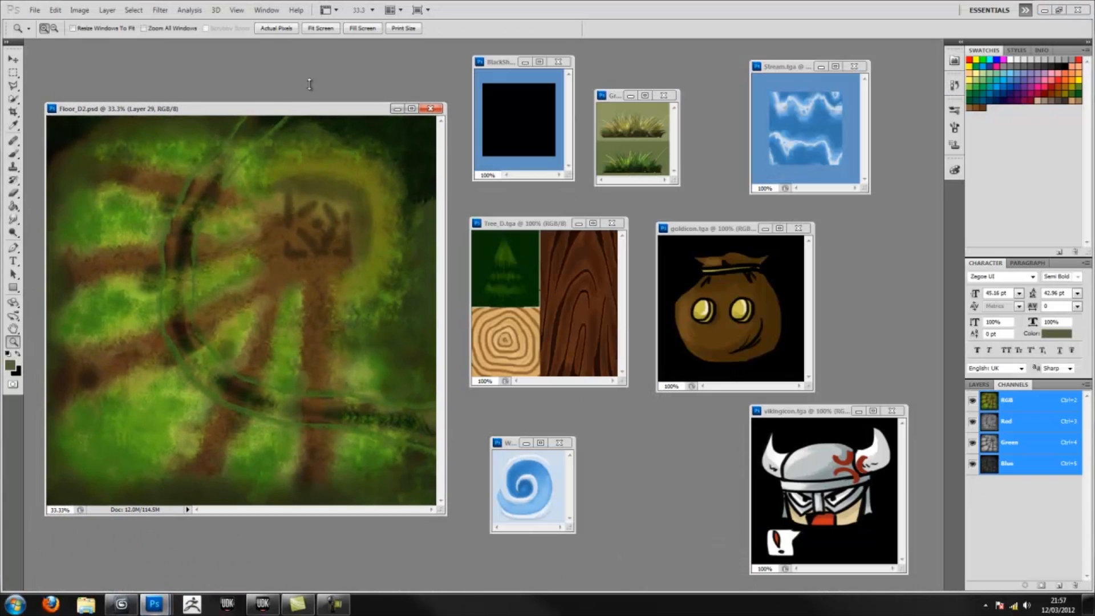
left_click(34, 10)
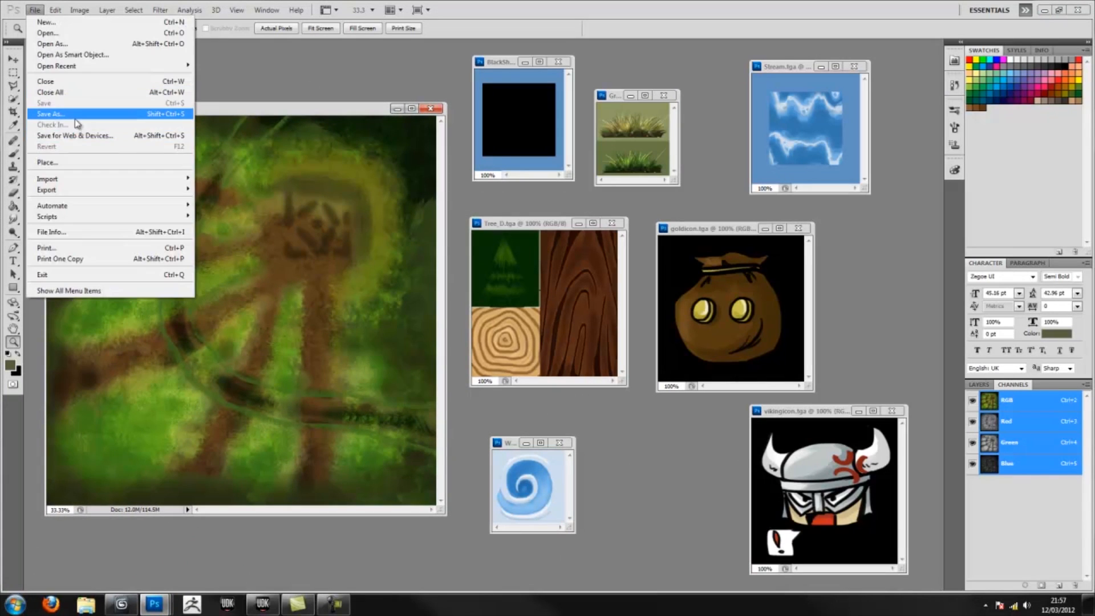
left_click(51, 114)
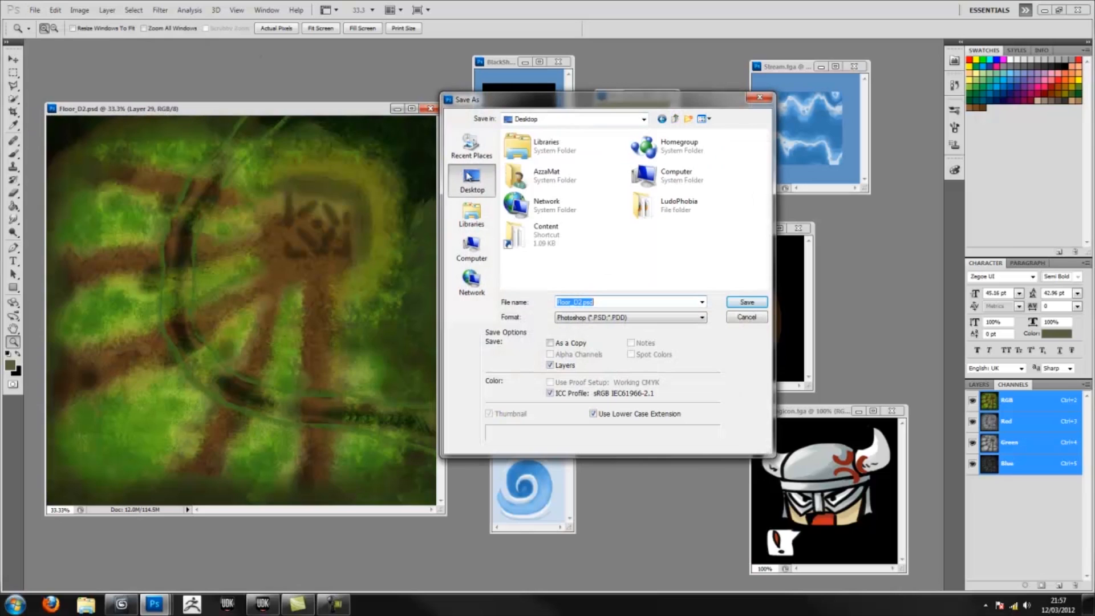
double_click(546, 234)
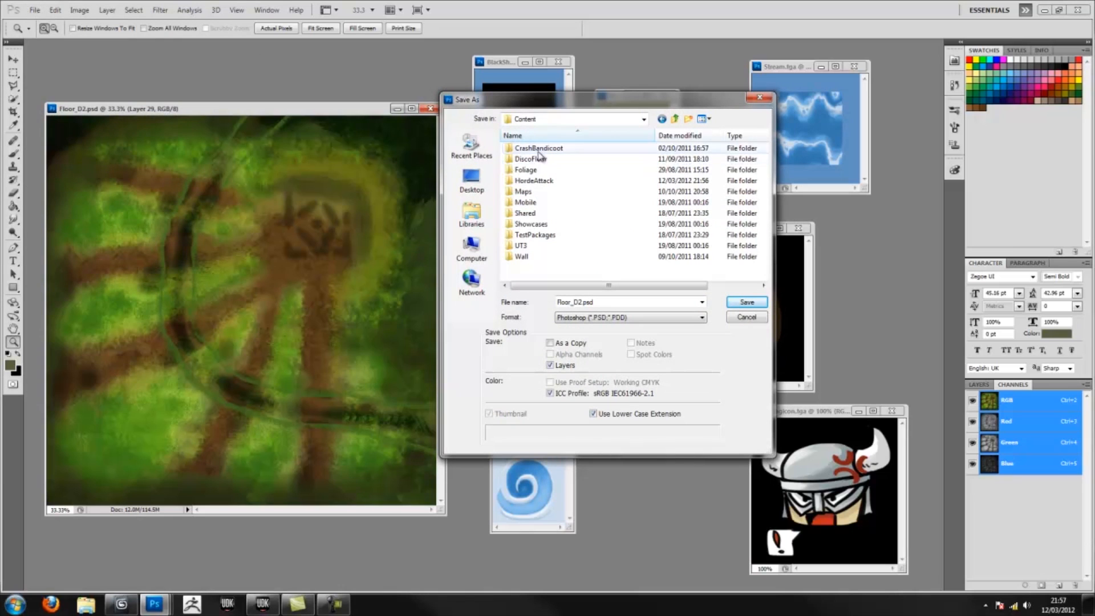
double_click(534, 180)
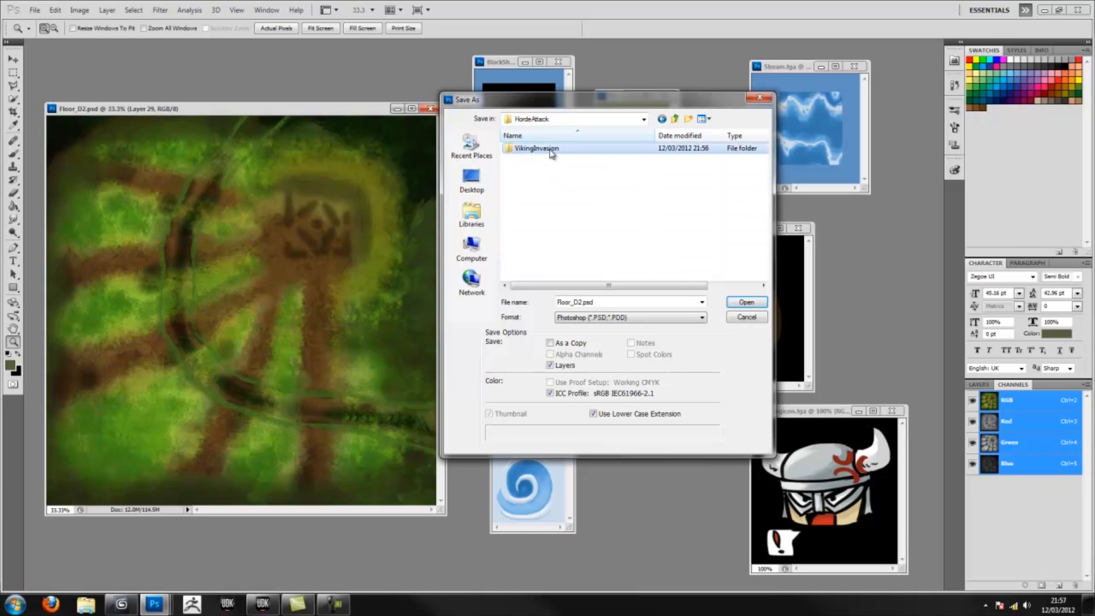
double_click(534, 149)
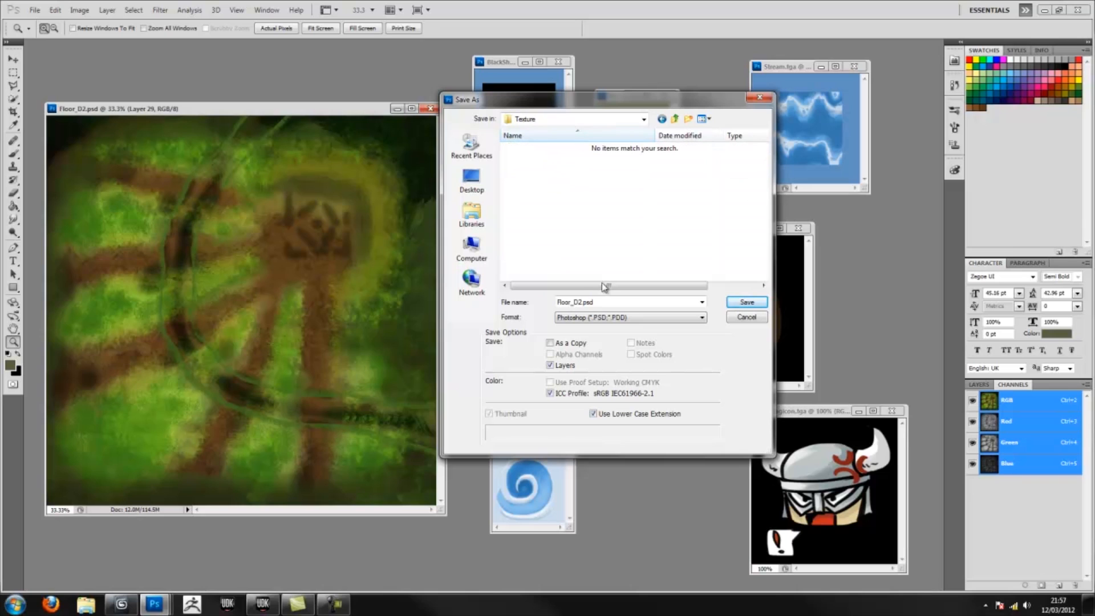
- Save it in Targa format as Floor_D.tga at 24 bits per pixel
left_click(700, 317)
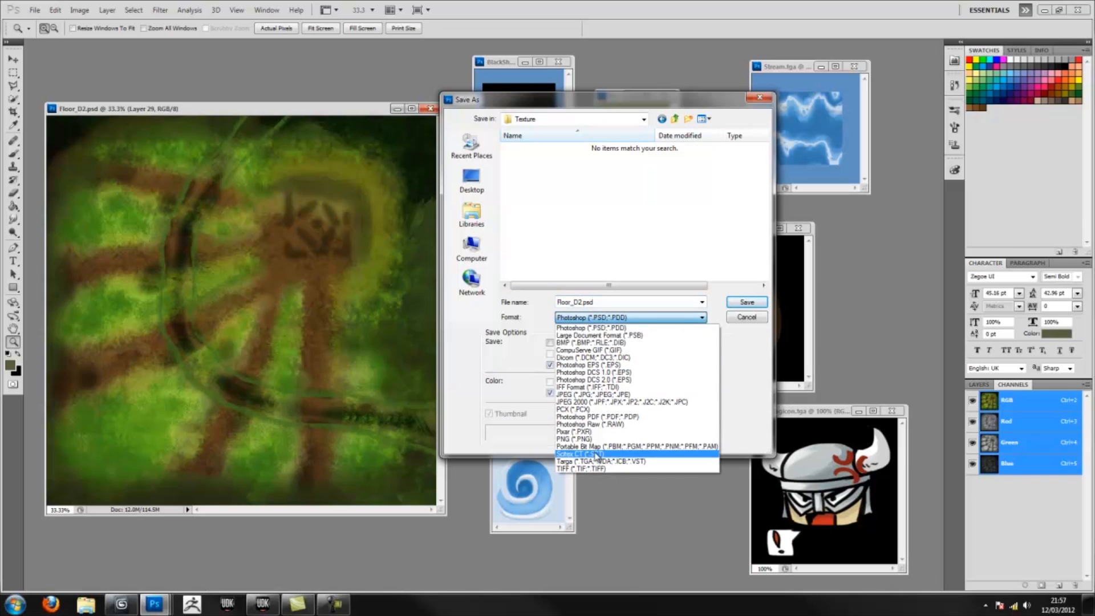
left_click(599, 461)
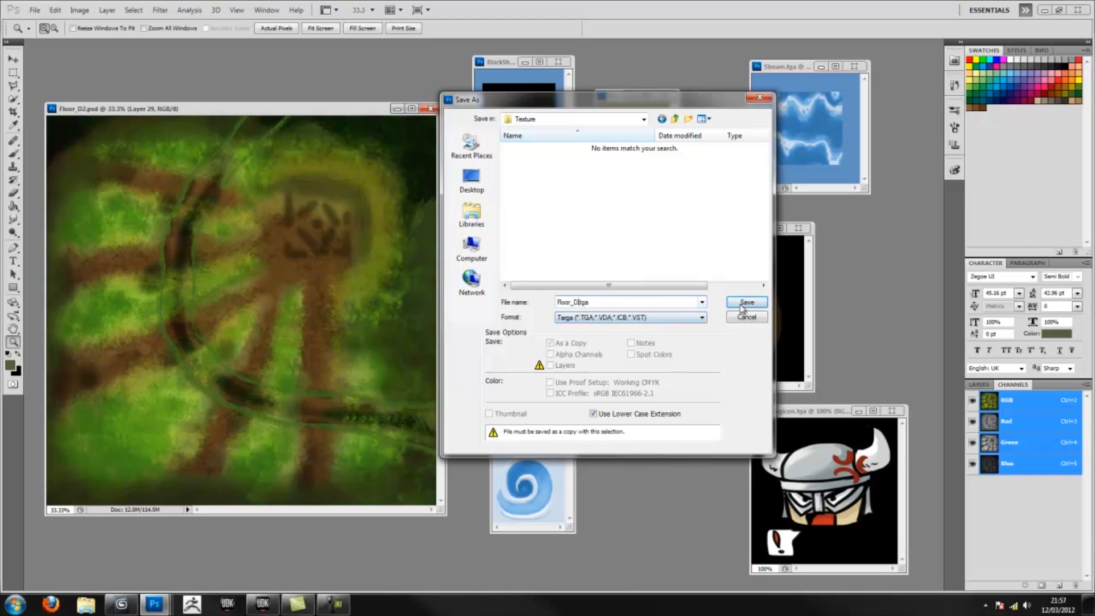
left_click(746, 302)
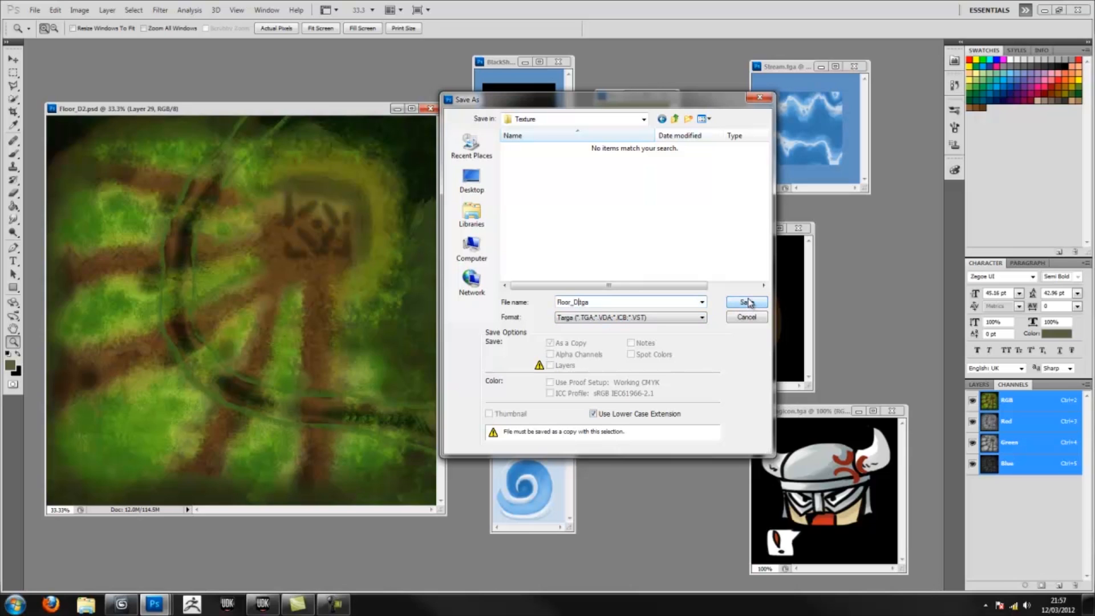
left_click(746, 302)
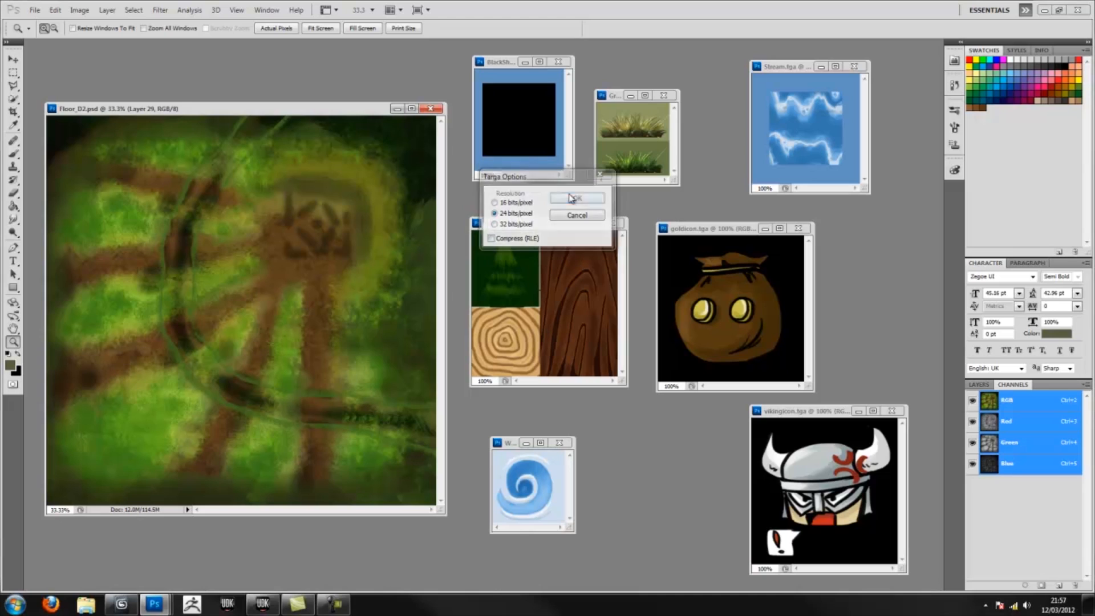
left_click(576, 198)
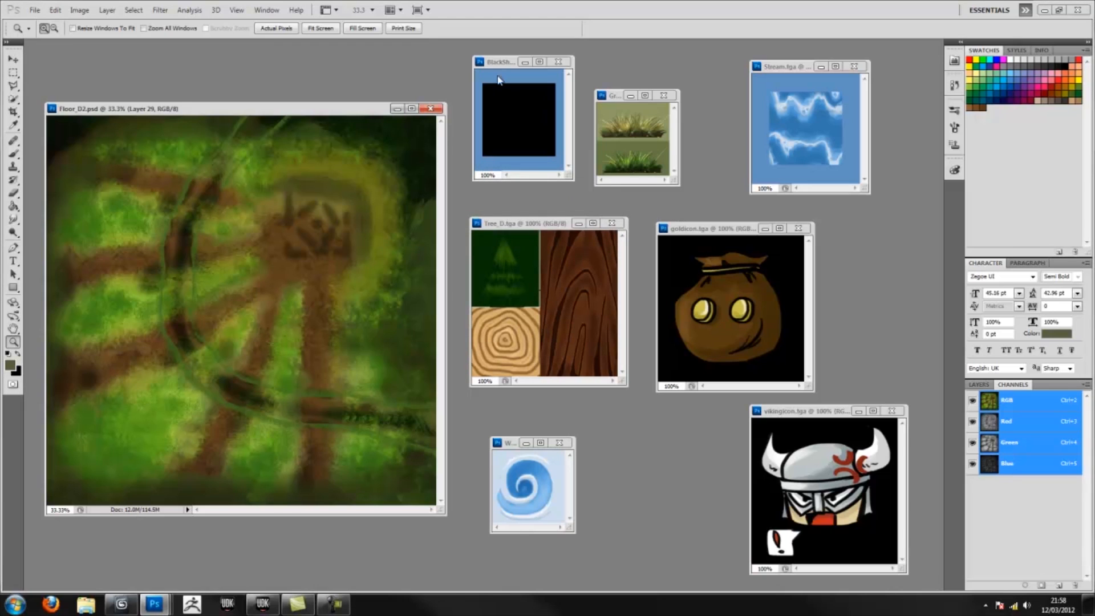
- Switch to the BlackShadow image, view its layers, and start Save As
left_click(33, 10)
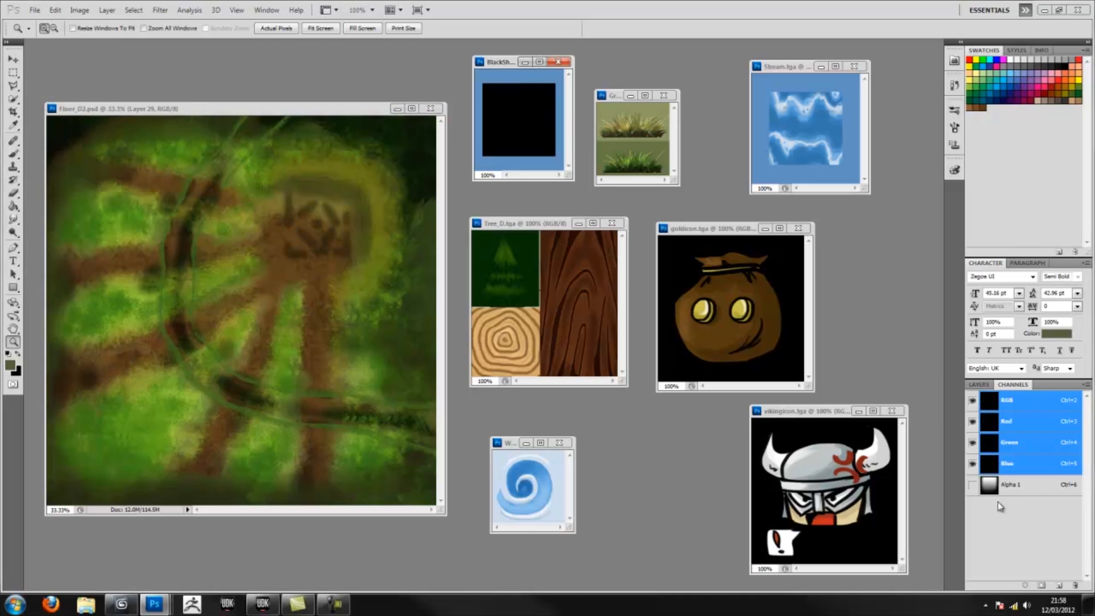
left_click(978, 384)
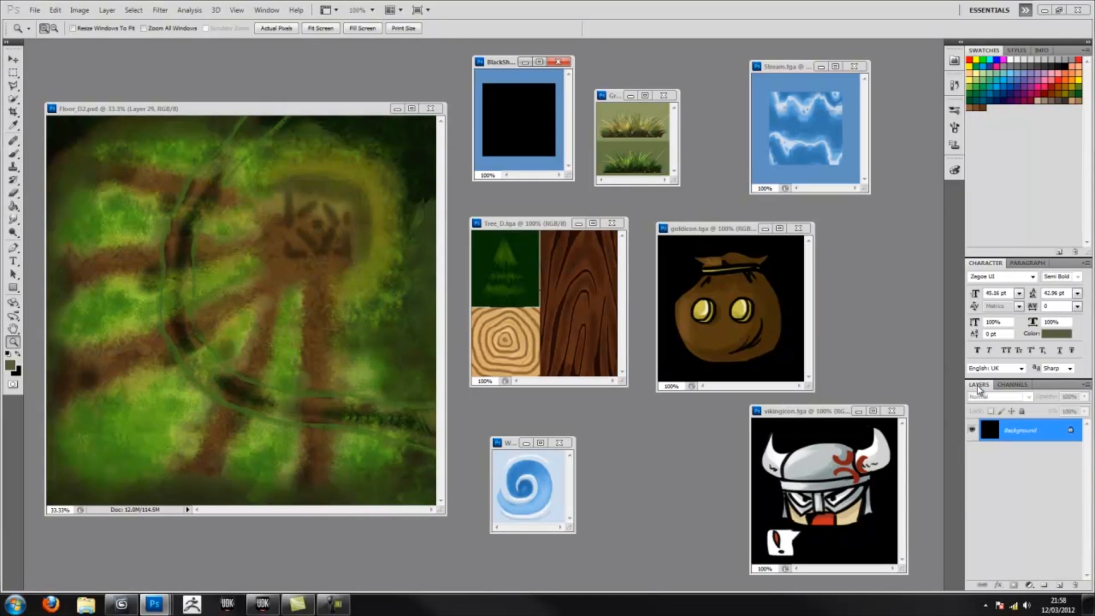
left_click(34, 9)
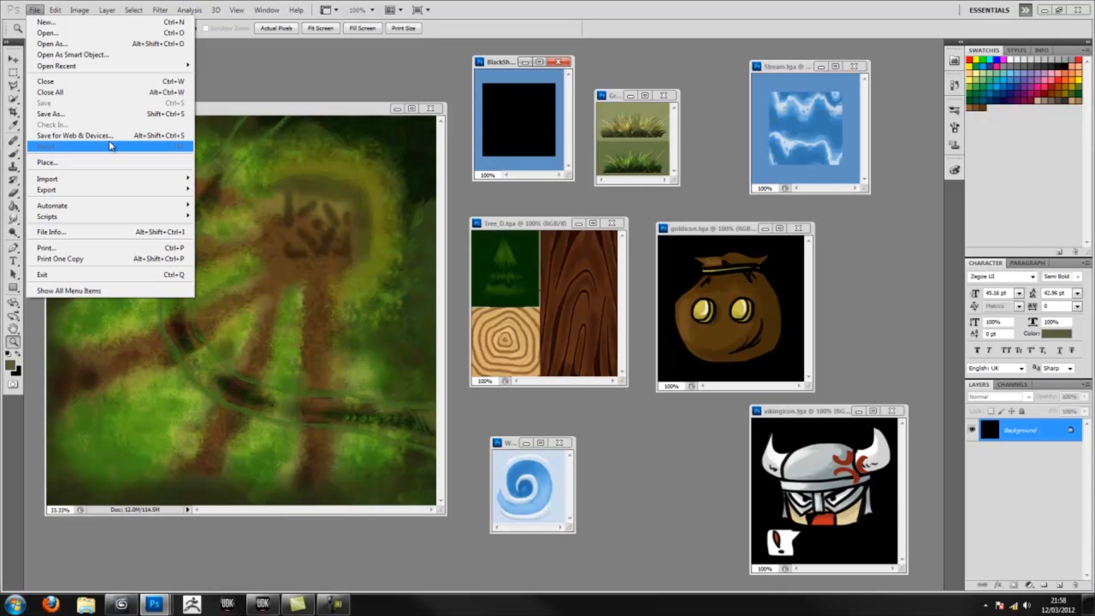
mouse_move(112, 150)
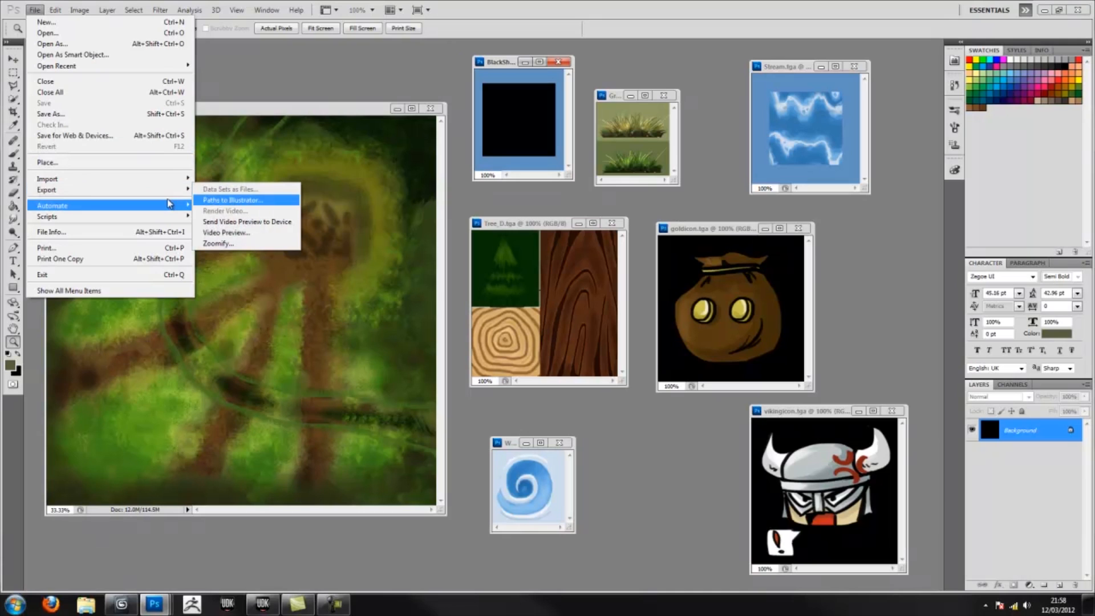
left_click(49, 114)
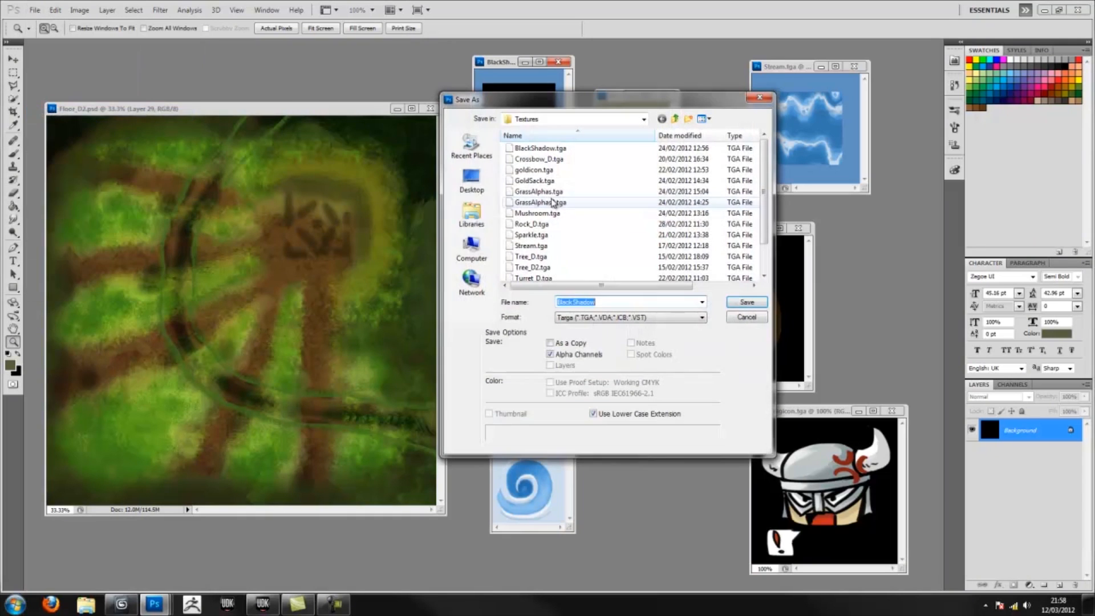
- Save it into the VikingInvasion Texture folder as BlackShadow_D.tga at 32 bits per pixel
left_click(471, 180)
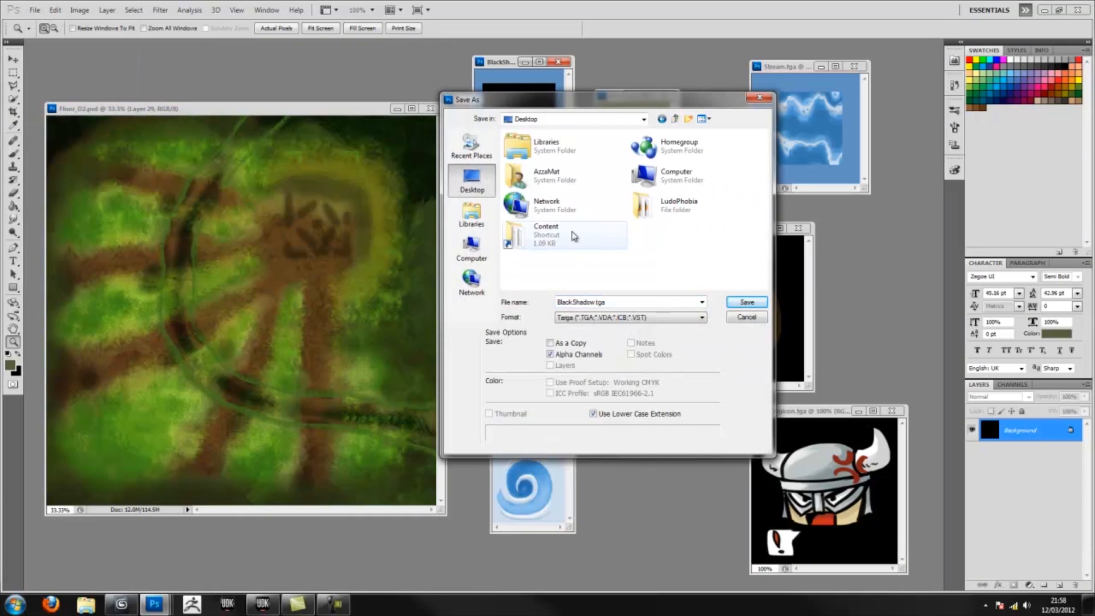
double_click(545, 234)
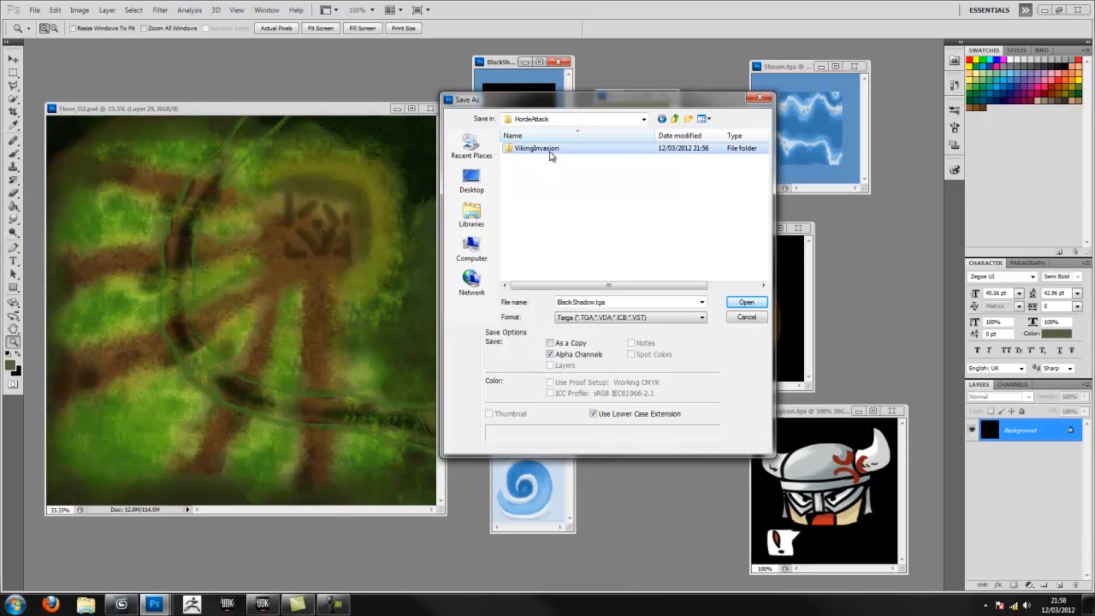
double_click(536, 148)
type("_DA")
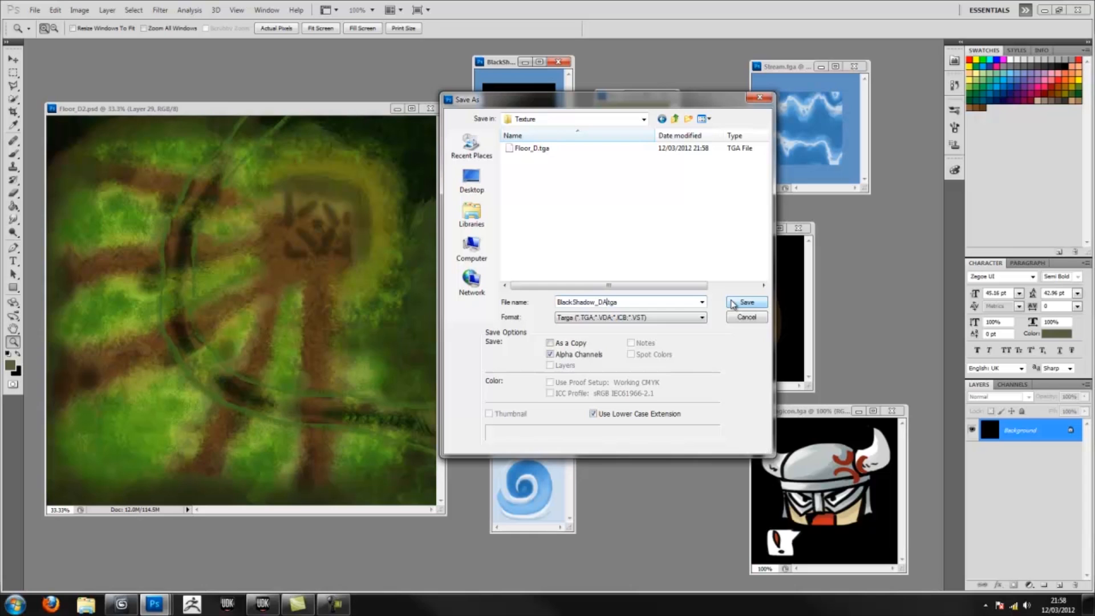
left_click(745, 302)
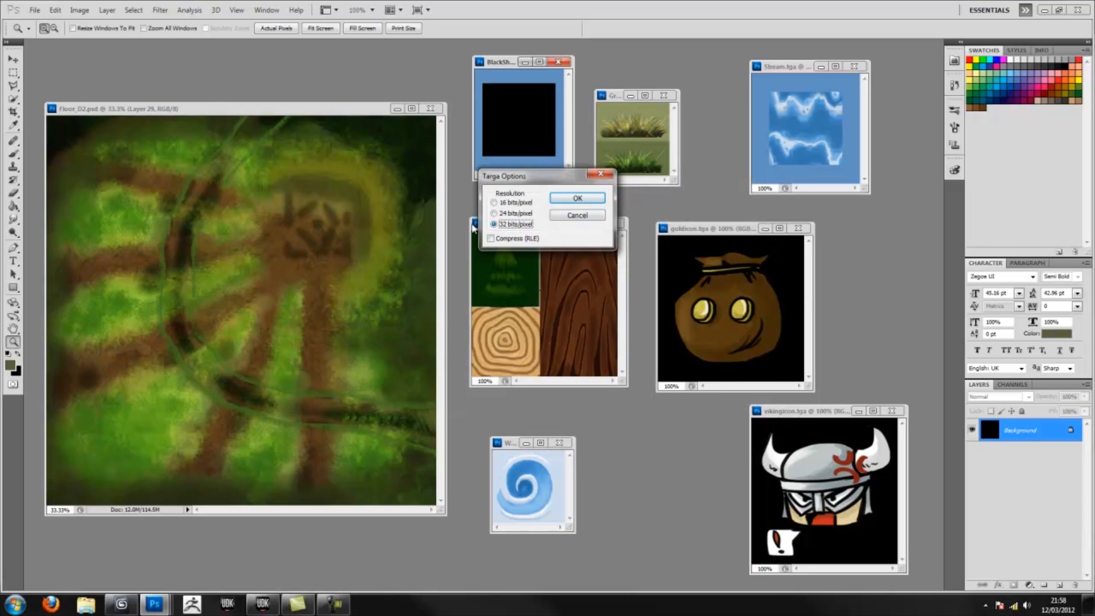
left_click(576, 198)
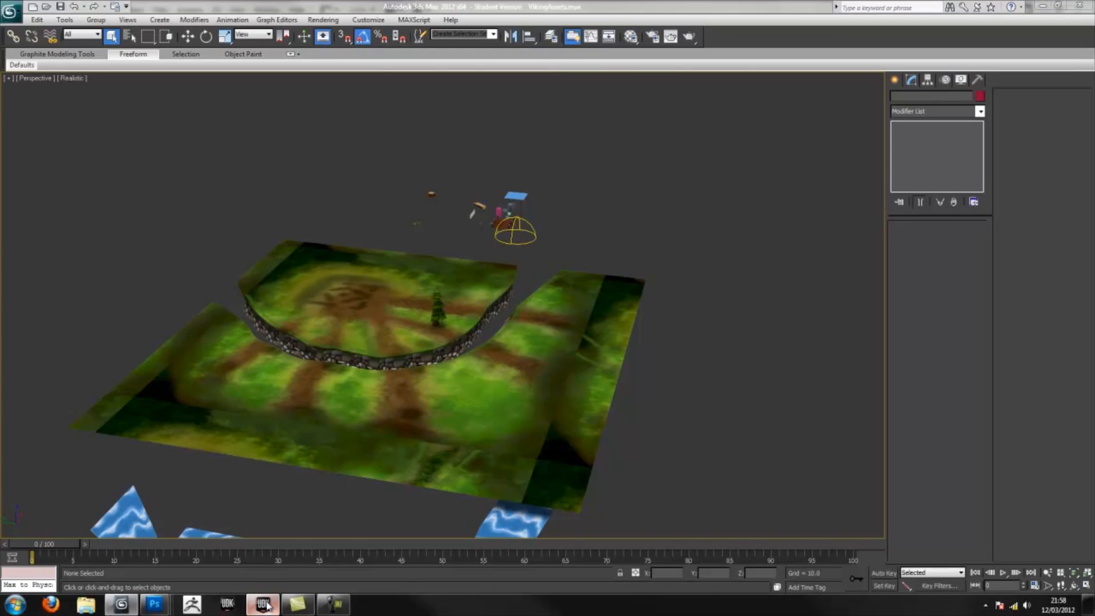
- Switch from 3ds Max to the UDK editor using the taskbar button
left_click(262, 604)
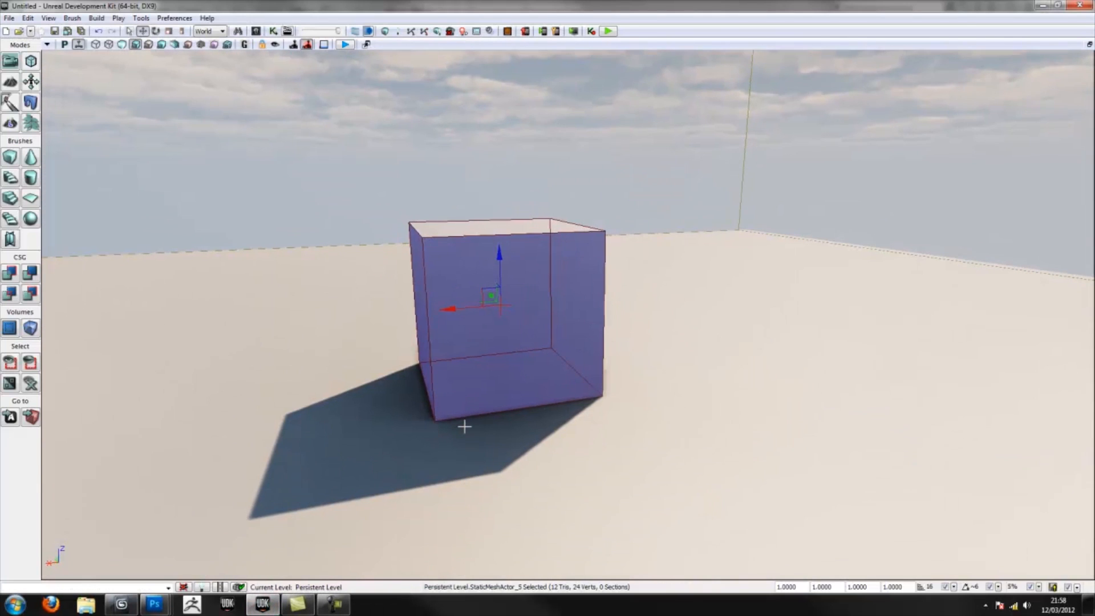